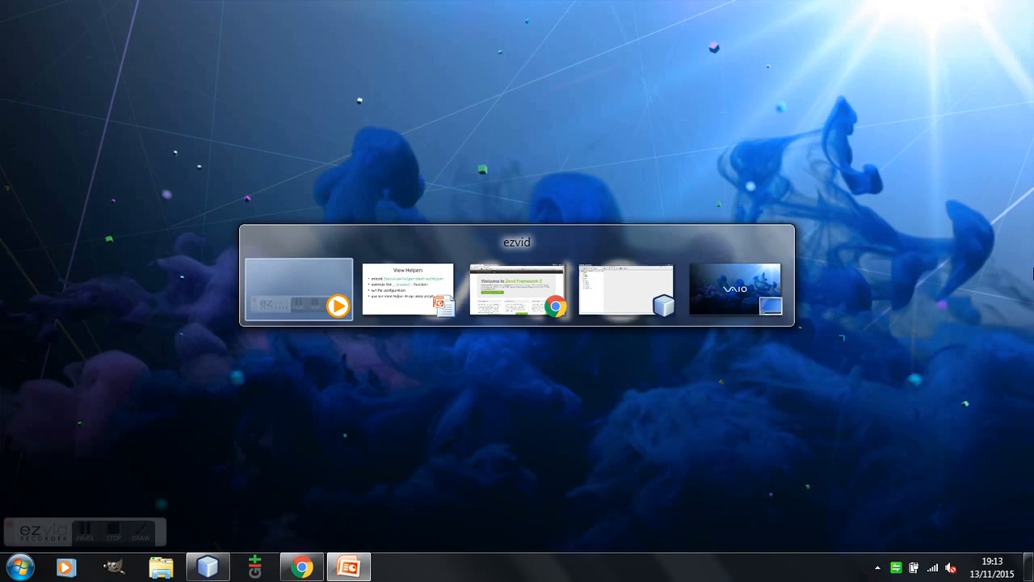
Step: Bring up Chrome showing the ZF2 skeleton welcome page at skeleton.dev.local
{"action": "left_click", "coordinate": [516, 290]}
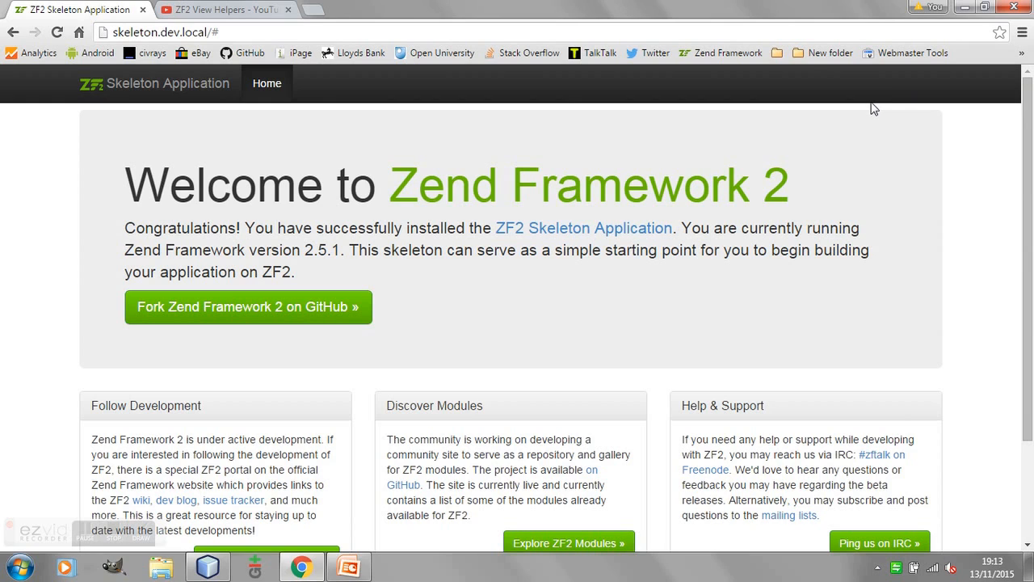
{"action": "mouse_move", "coordinate": [879, 90]}
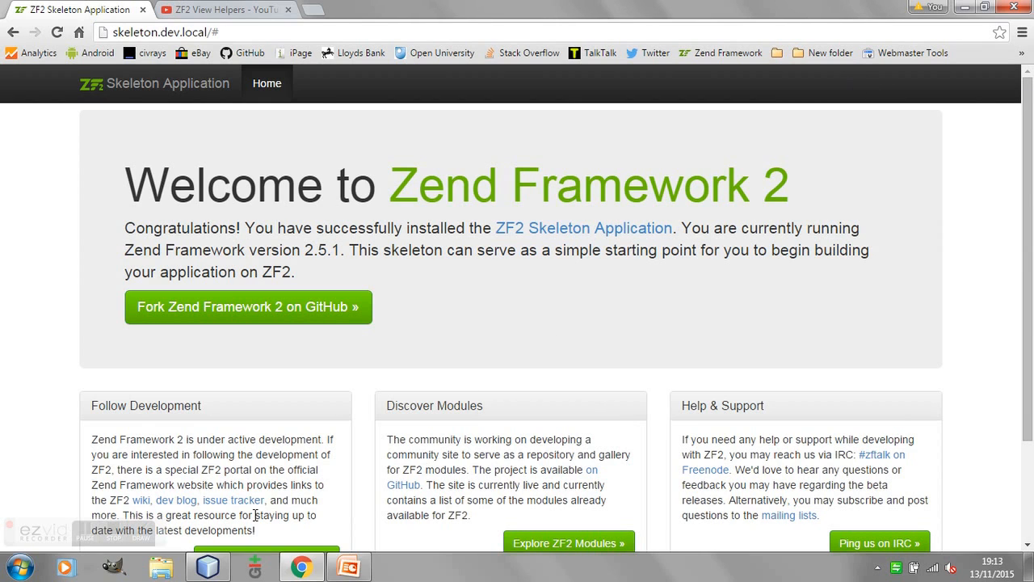
Step: Expand module > Application > src in the skeleton project tree
{"action": "left_click", "coordinate": [207, 566]}
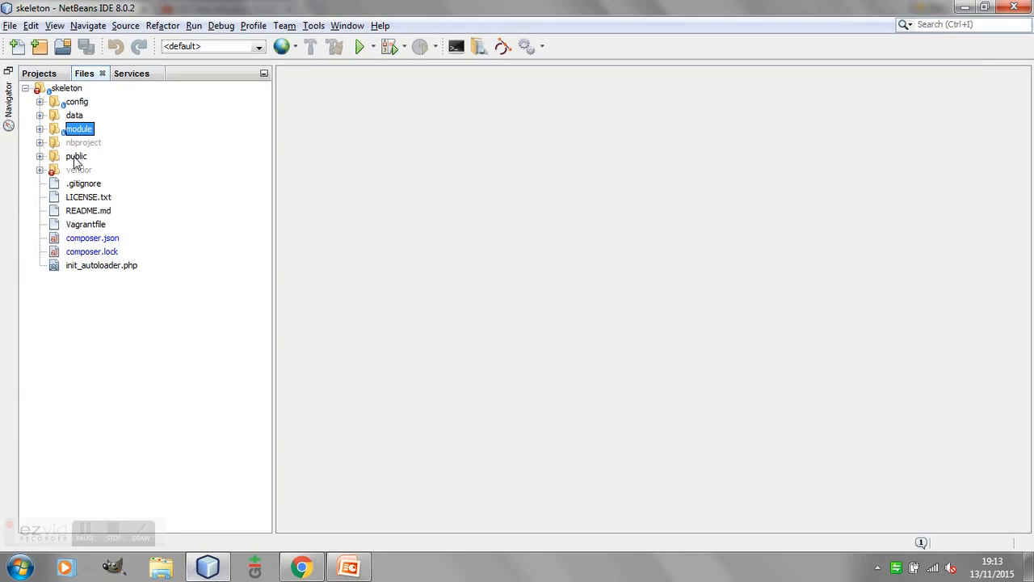
{"action": "left_click", "coordinate": [41, 129]}
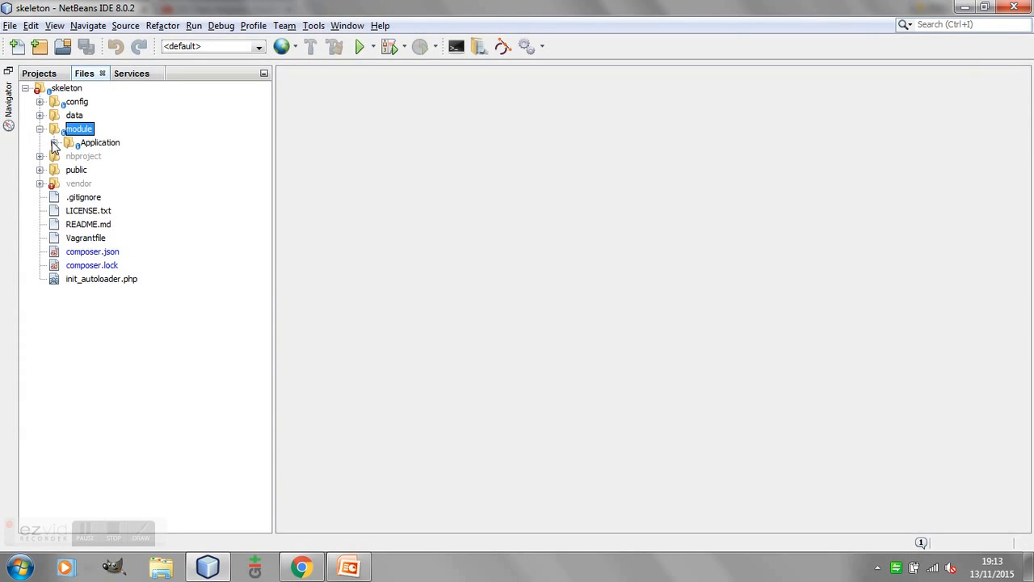
{"action": "left_click", "coordinate": [54, 142]}
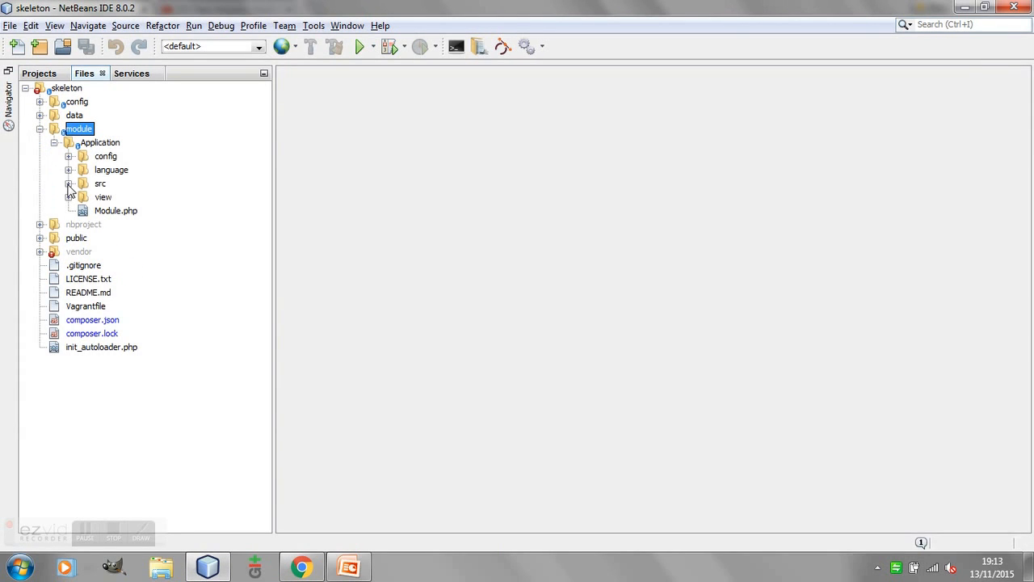
{"action": "left_click", "coordinate": [68, 184]}
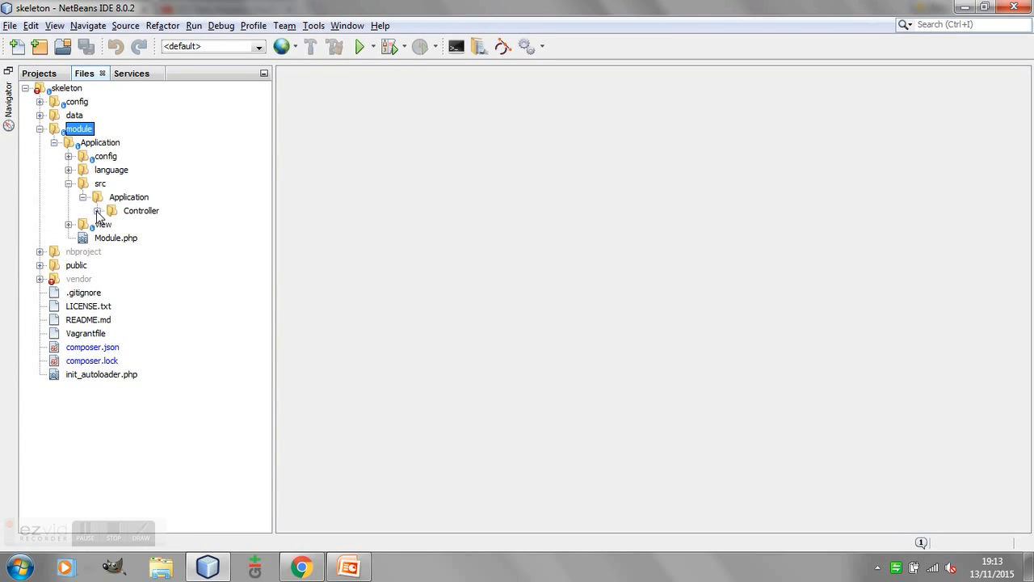
Step: Create a View folder under src/Application with a Helper subfolder inside it
{"action": "right_click", "coordinate": [128, 196]}
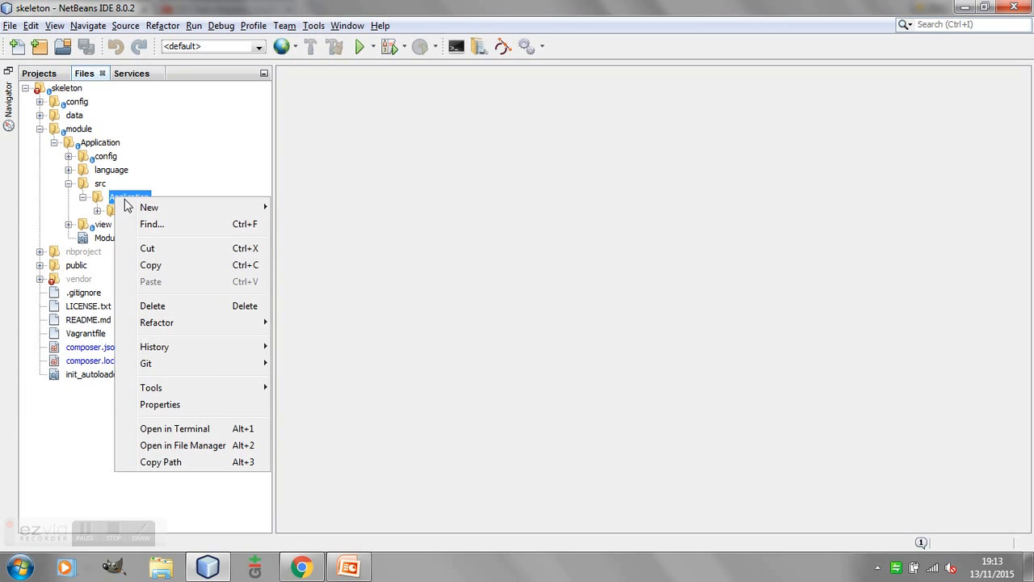
{"action": "left_click", "coordinate": [149, 207]}
{"action": "type", "text": "View"}
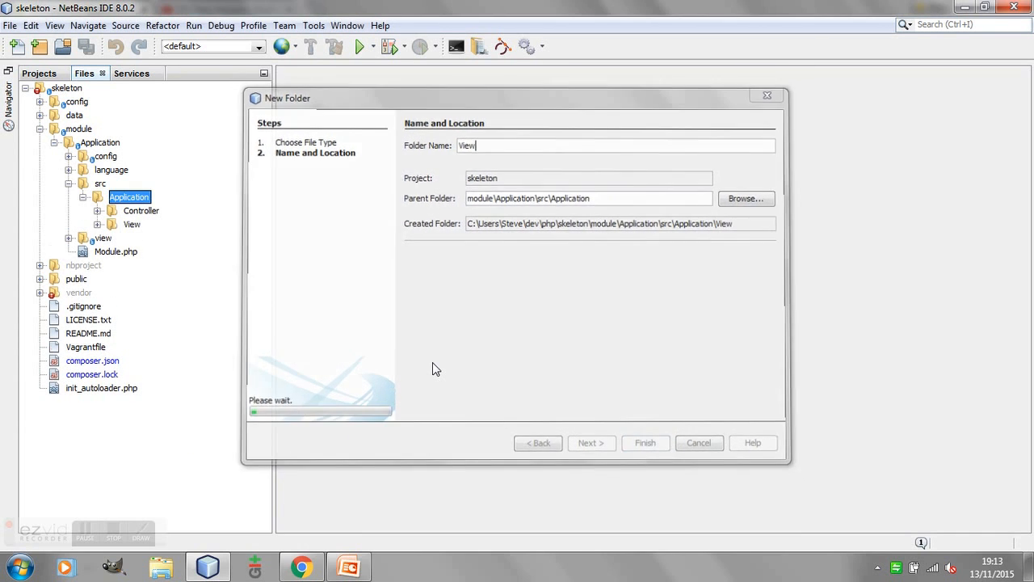
{"action": "left_click", "coordinate": [645, 443]}
{"action": "type", "text": "H"}
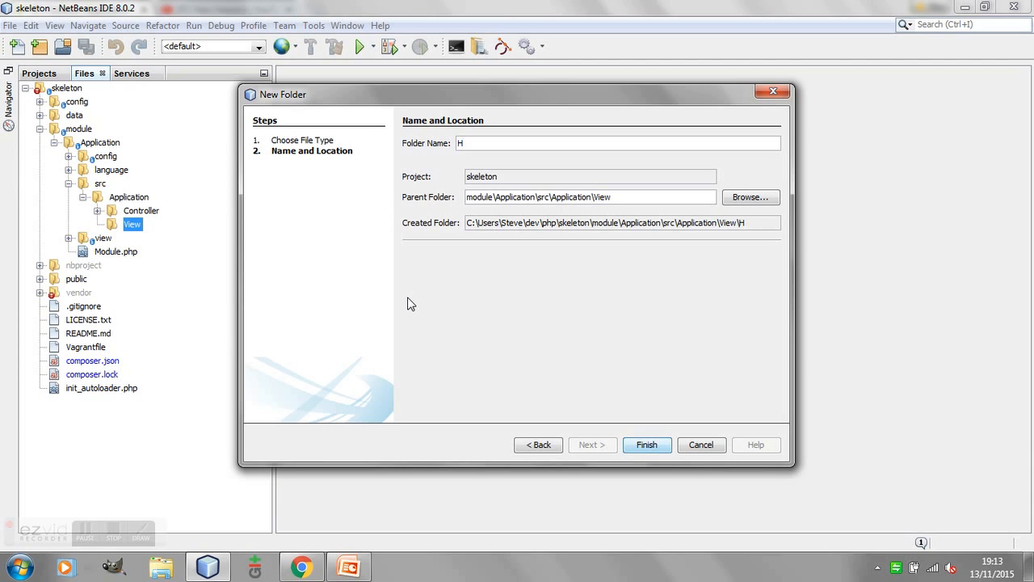
{"action": "left_click", "coordinate": [647, 445]}
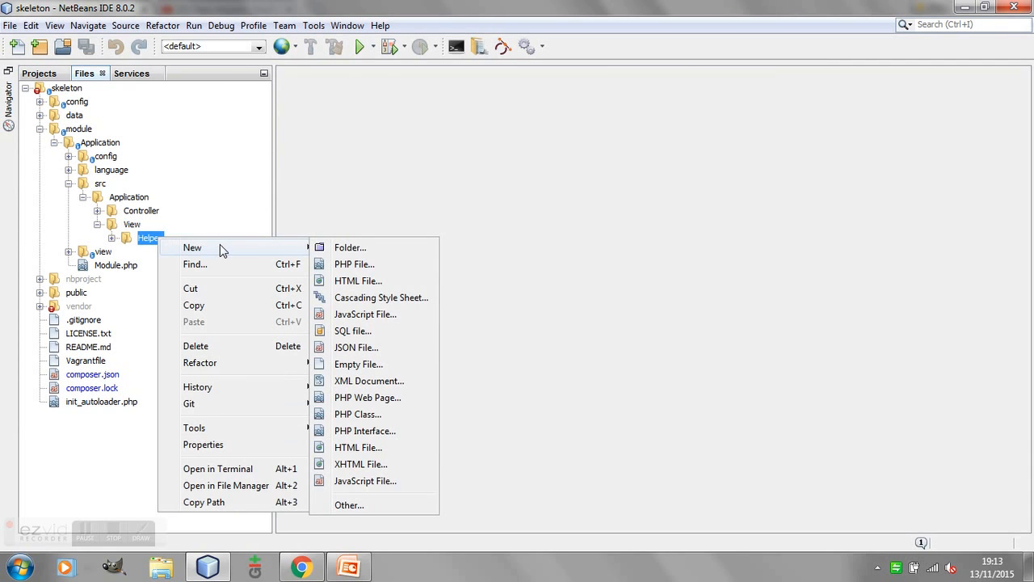
Step: Create a PHP file named Text in the View/Helper folder
{"action": "left_click", "coordinate": [353, 263]}
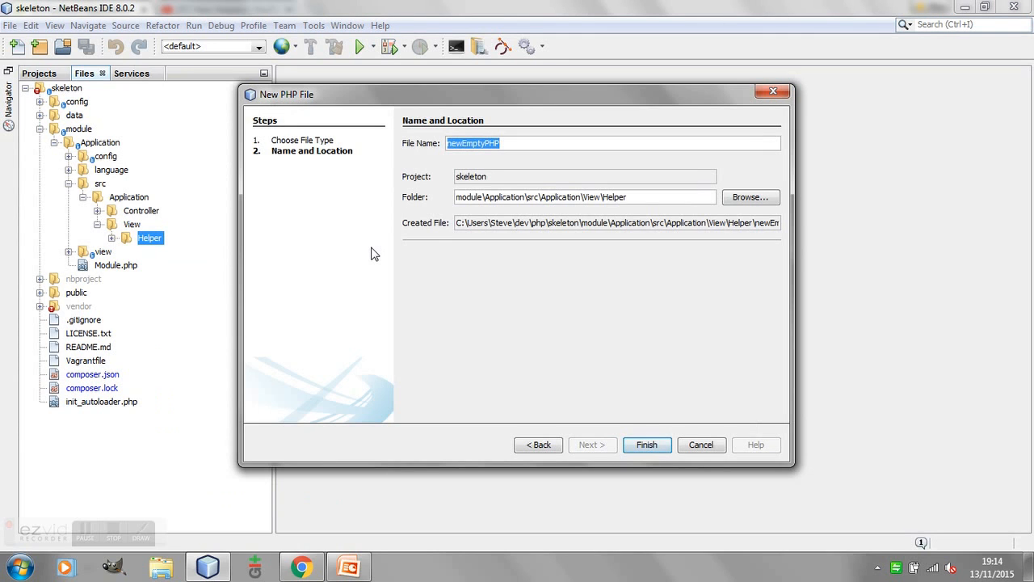
{"action": "type", "text": "Text"}
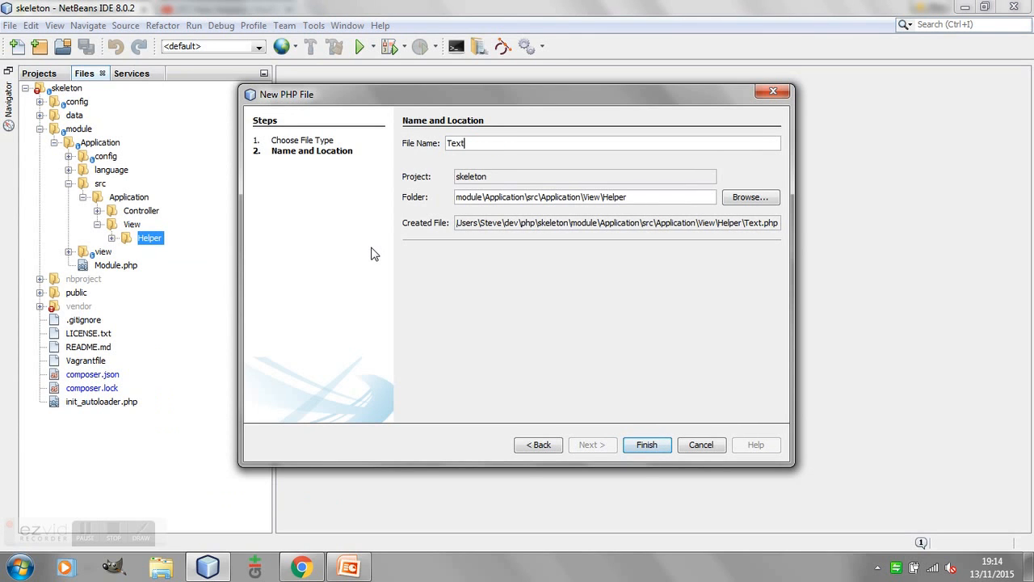
{"action": "left_click", "coordinate": [646, 445]}
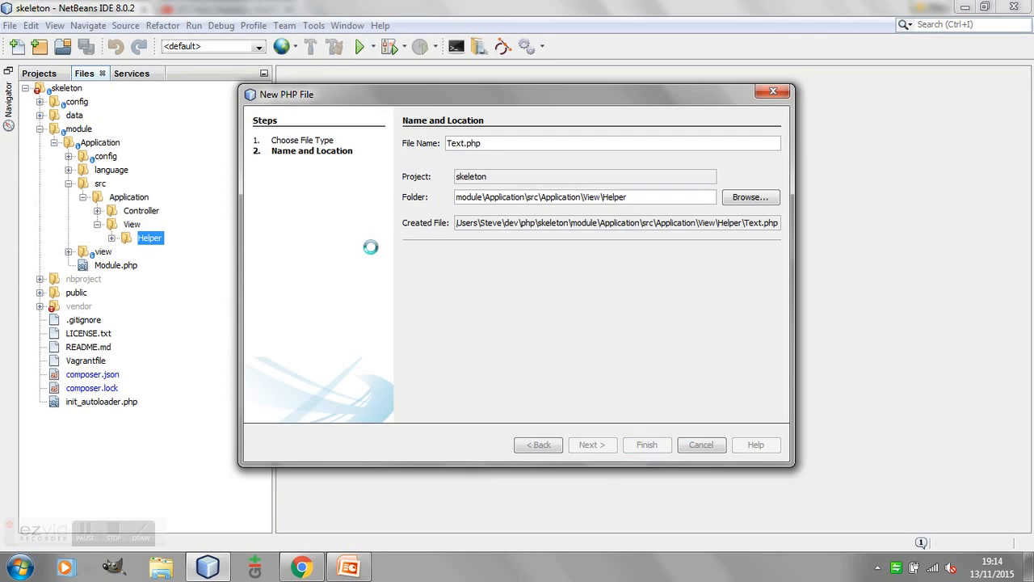
{"action": "left_click", "coordinate": [646, 444]}
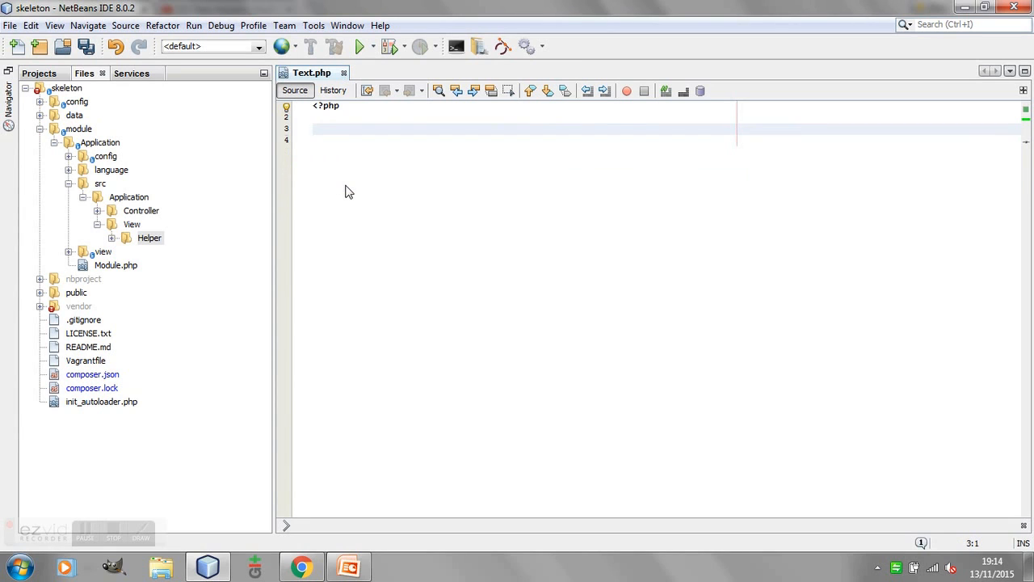
Step: Declare namespace Application\View\Helper at the top of Text.php
{"action": "type", "text": "namesapce"}
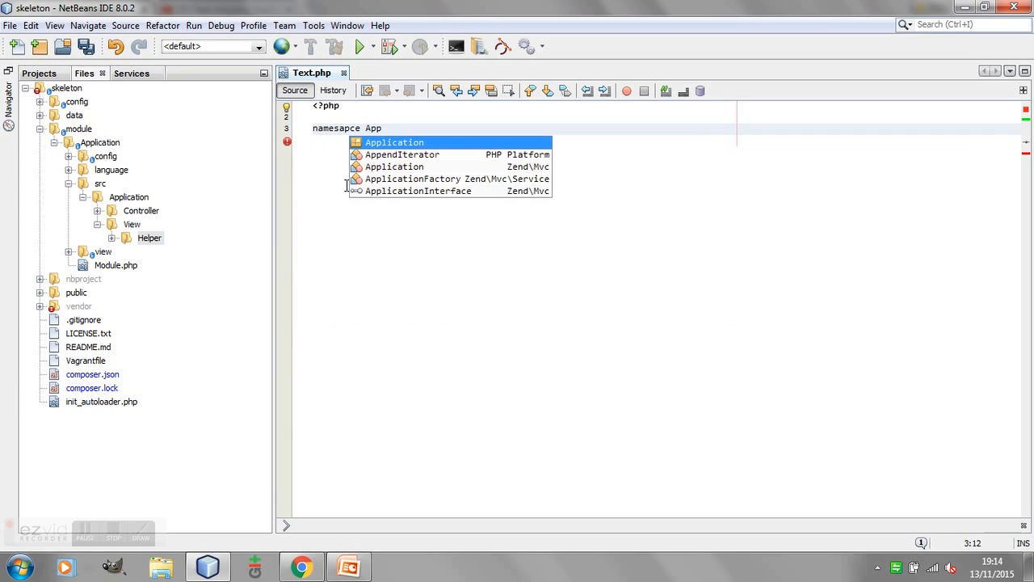
{"action": "type", "text": "Application"}
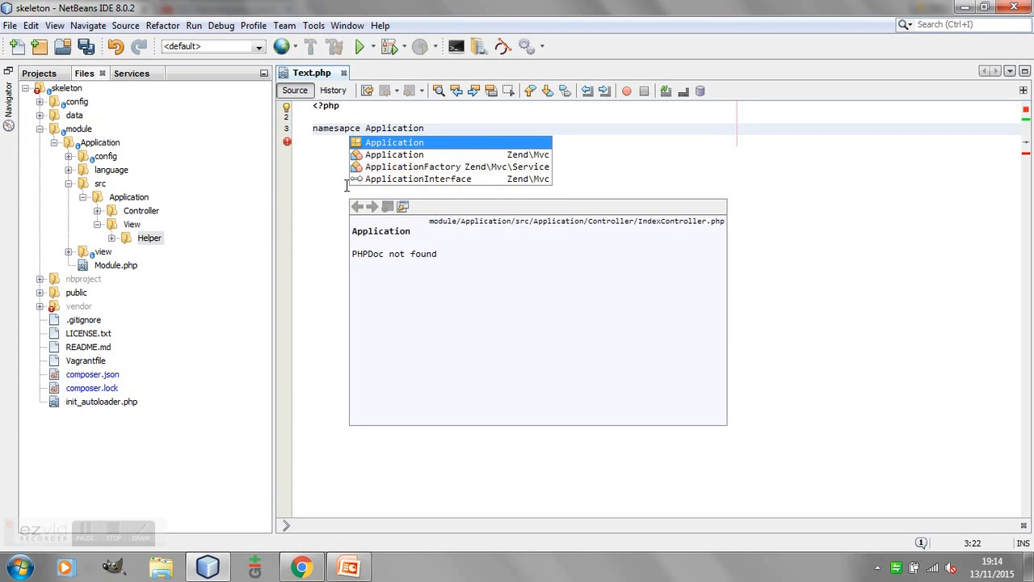
{"action": "type", "text": "\\View"}
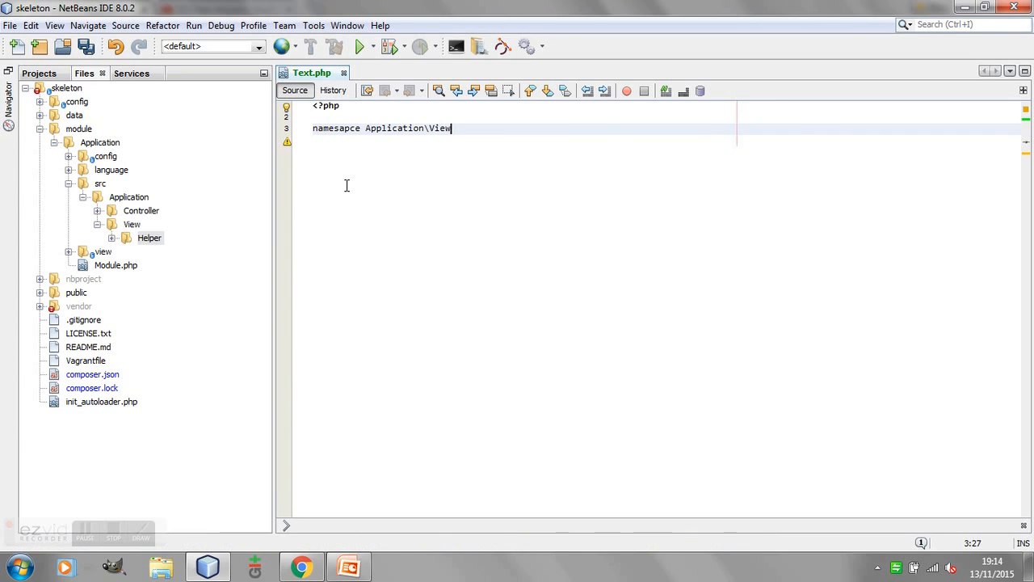
{"action": "type", "text": "\\Helper;"}
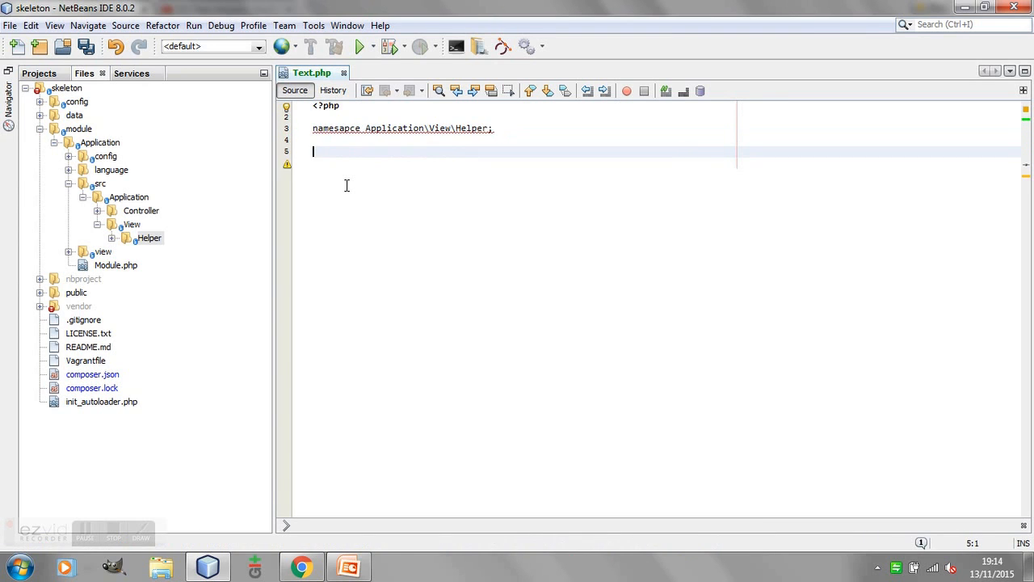
Step: Import Zend\View\Helper\AbstractHelper with a use statement
{"action": "type", "text": "use"}
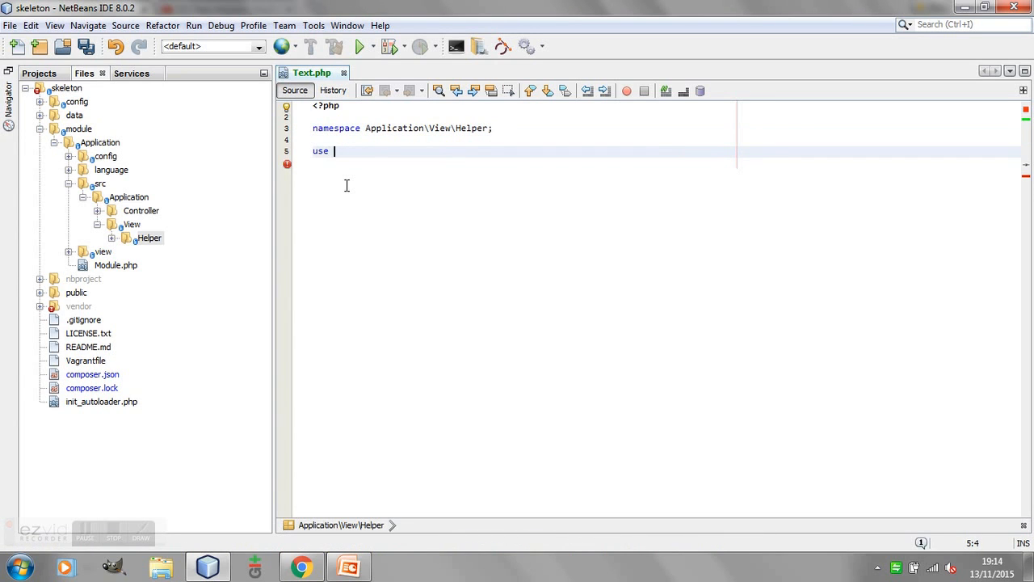
{"action": "type", "text": "Zend\\"}
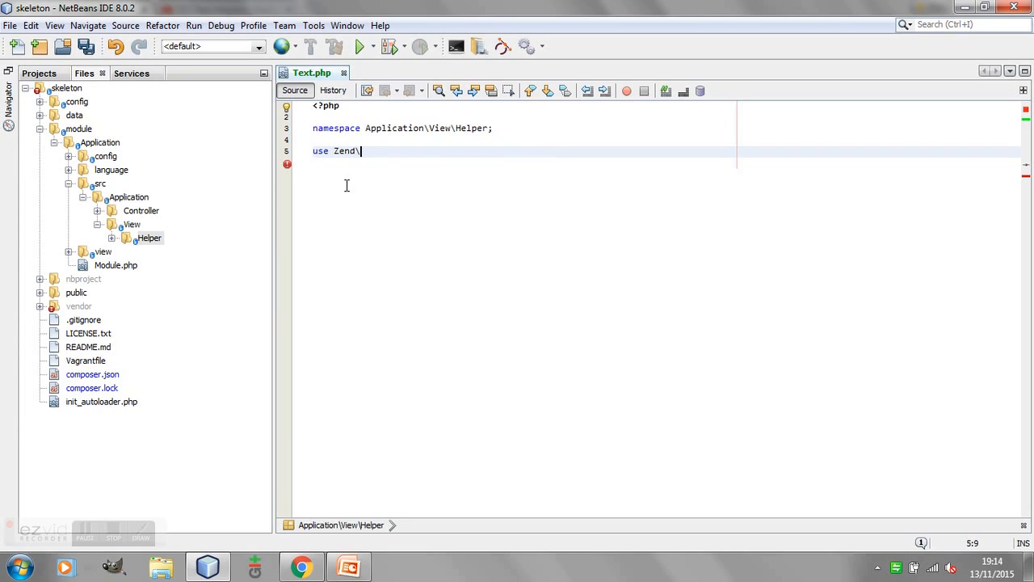
{"action": "type", "text": "View\\Helper\\AbstractHelper"}
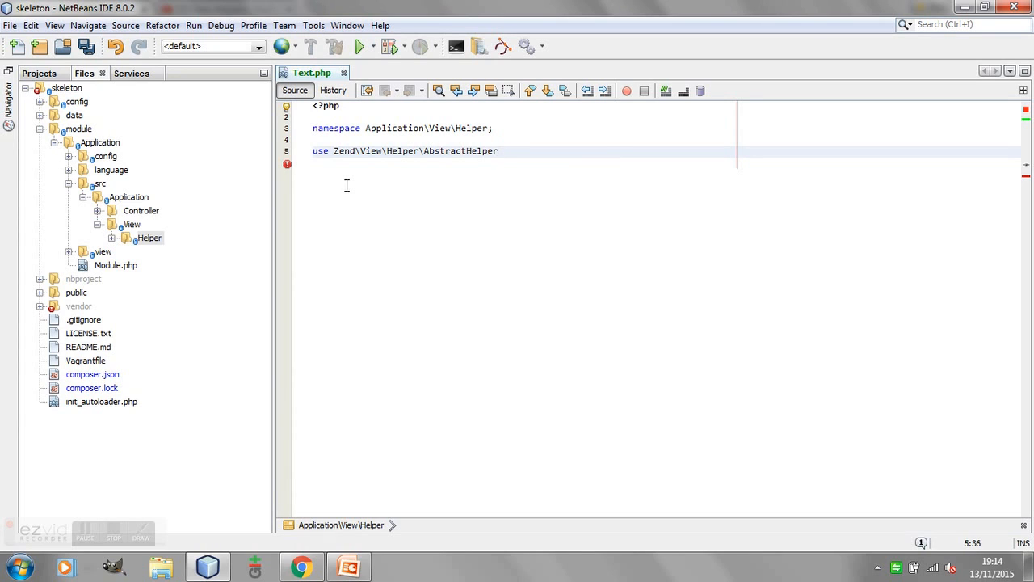
{"action": "type", "text": ";"}
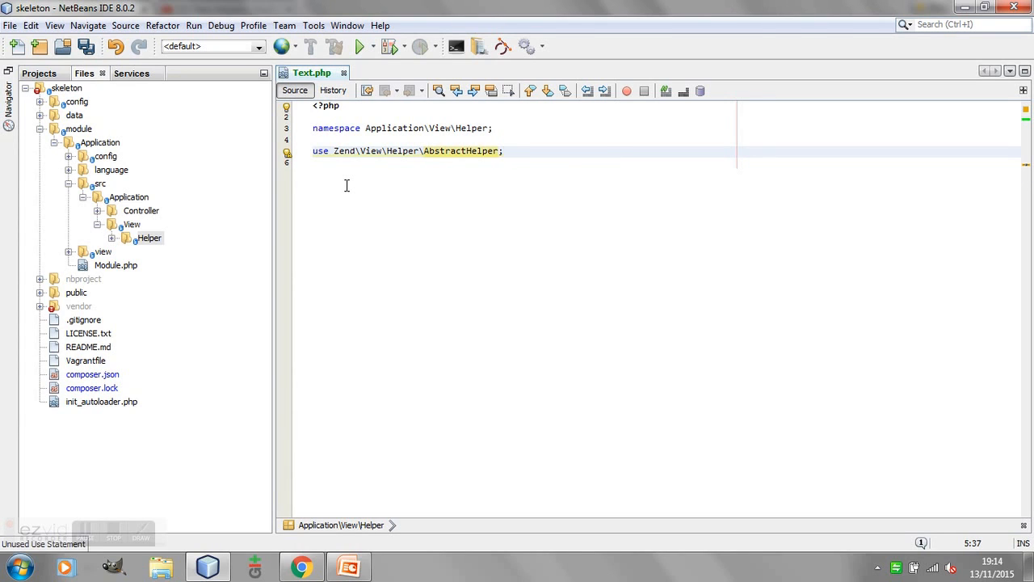
Step: Declare class Text extending AbstractHelper with a public __invoke() method
{"action": "type", "text": "cla"}
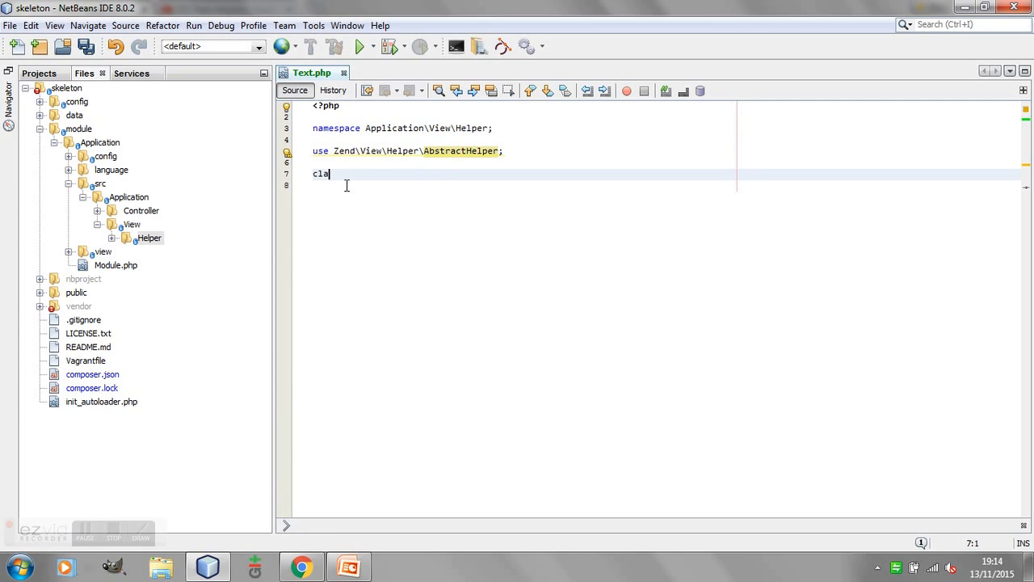
{"action": "type", "text": "ss Text extend AbstractH"}
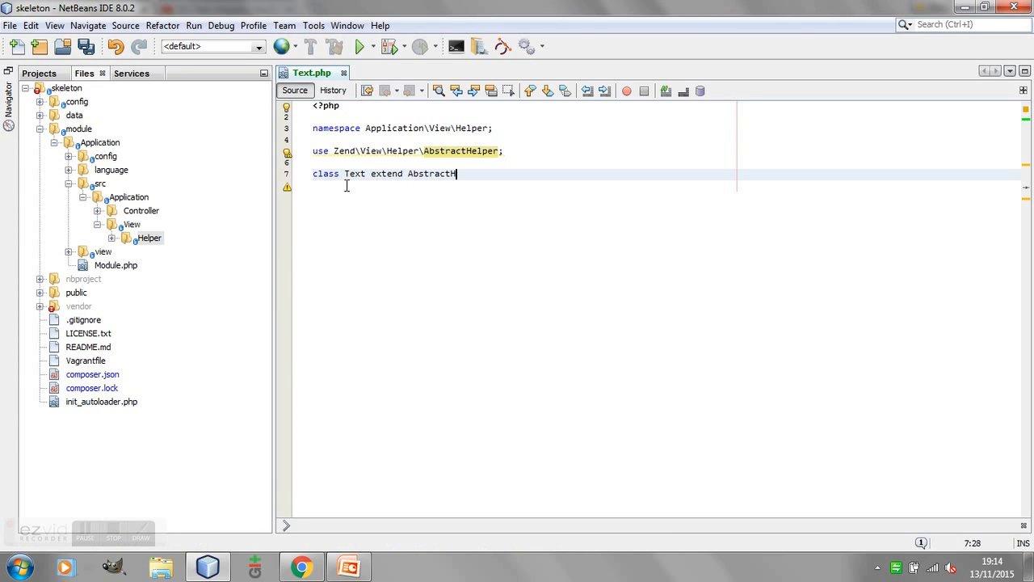
{"action": "type", "text": "elper"}
{"action": "type", "text": "{"}
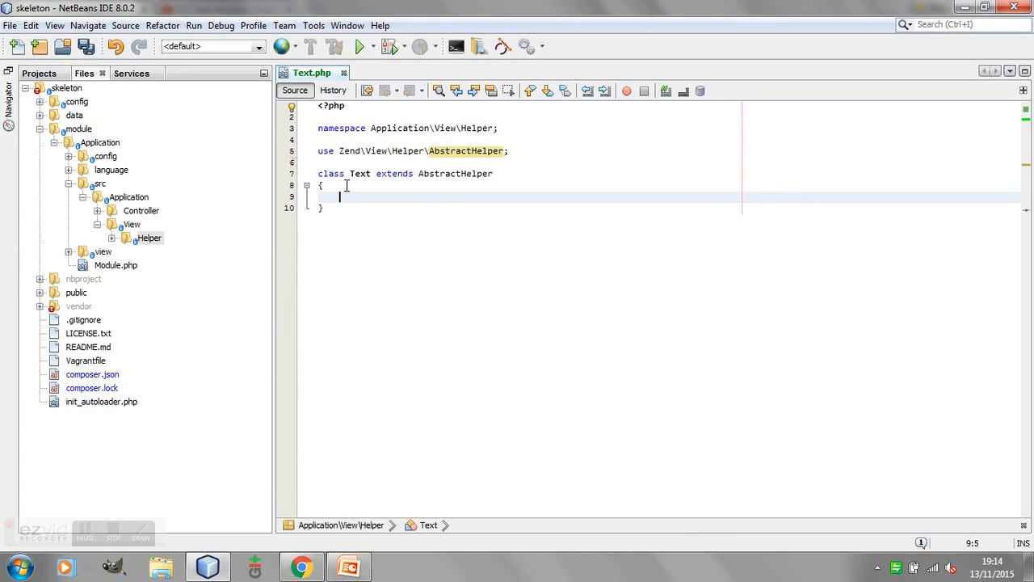
{"action": "type", "text": "pr"}
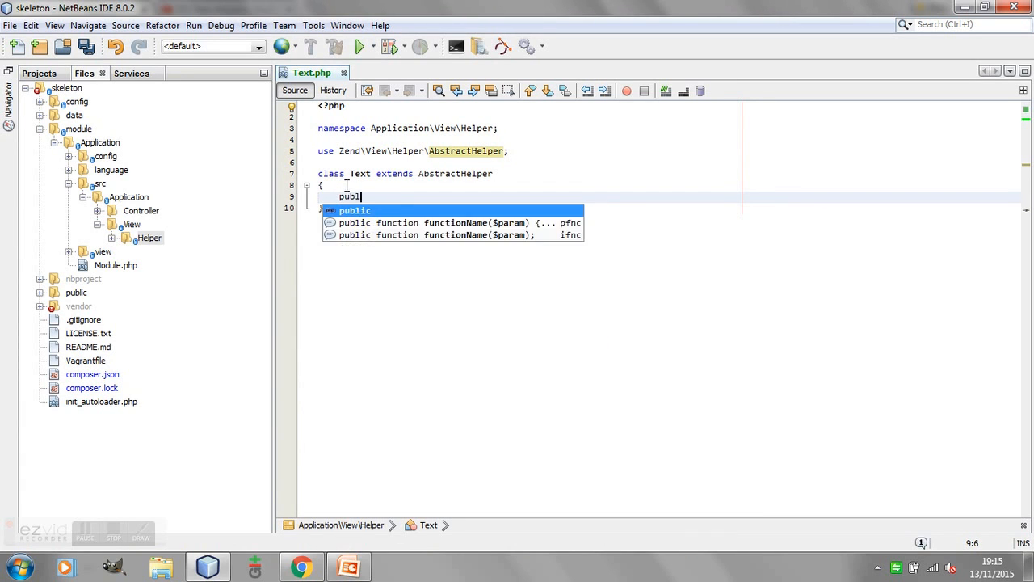
{"action": "type", "text": "ic funct"}
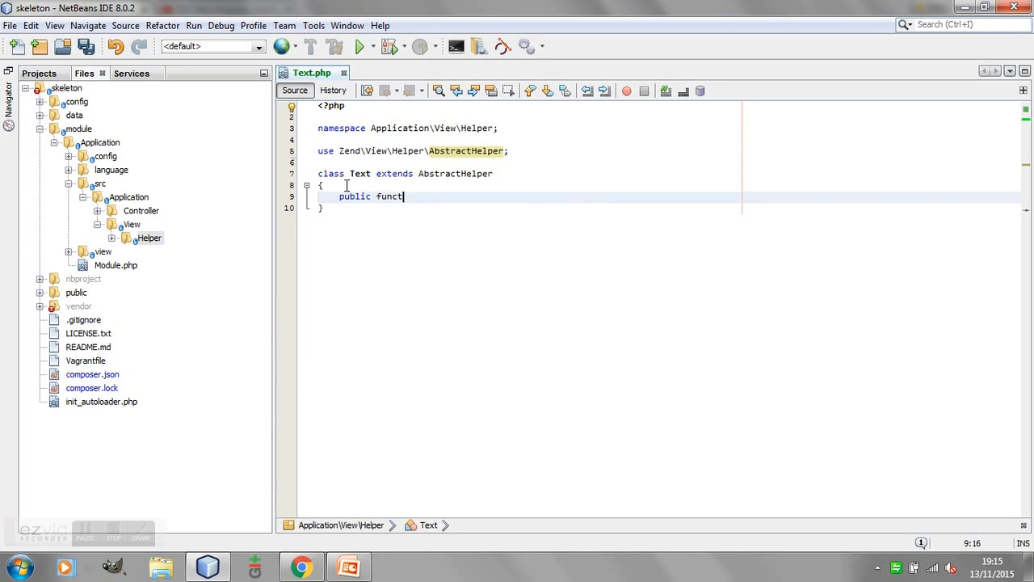
{"action": "type", "text": "ion"}
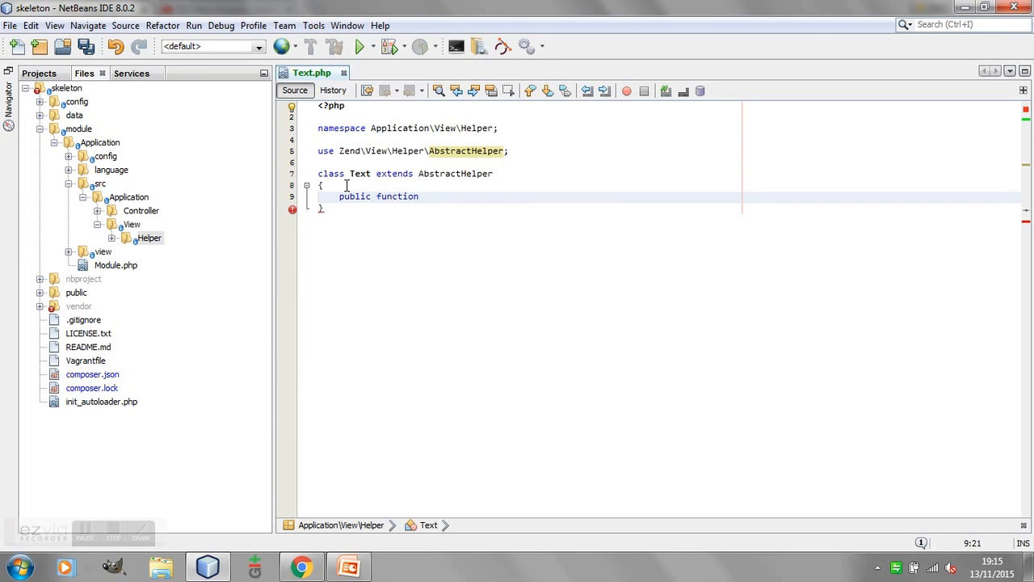
{"action": "type", "text": "__invoke"}
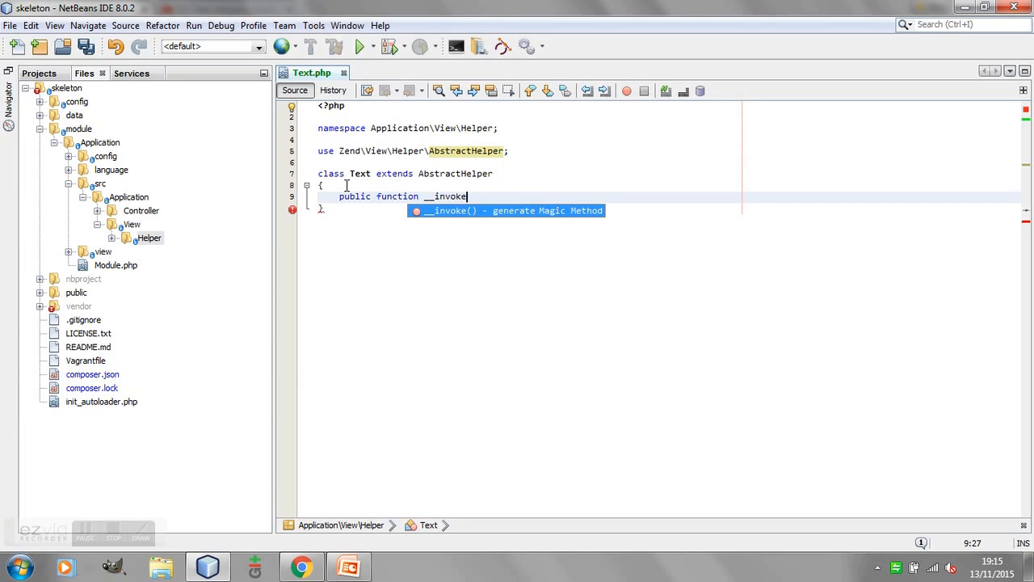
{"action": "key", "text": "Enter"}
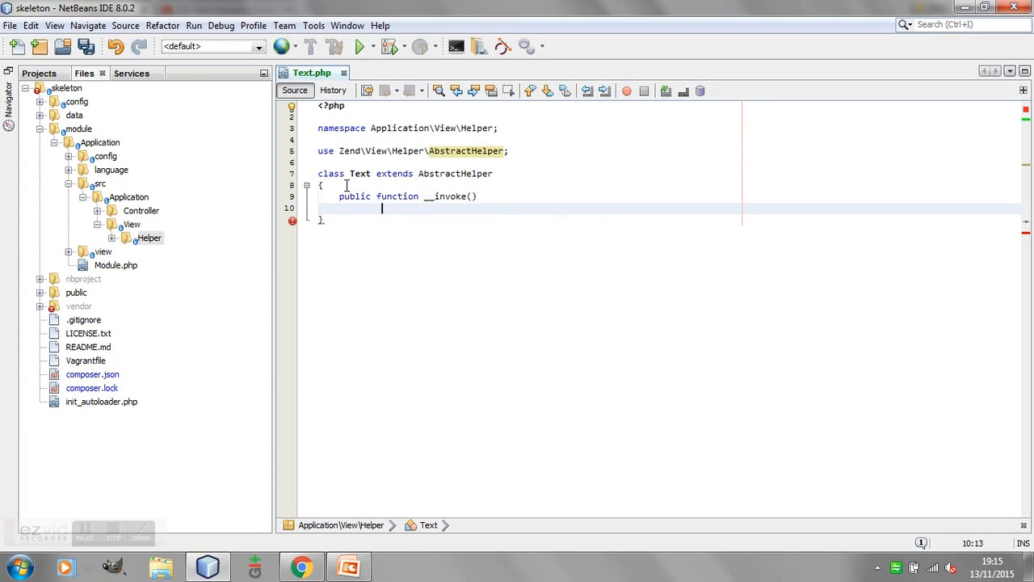
Step: Make __invoke() return 'some text' and save Text.php
{"action": "type", "text": "{"}
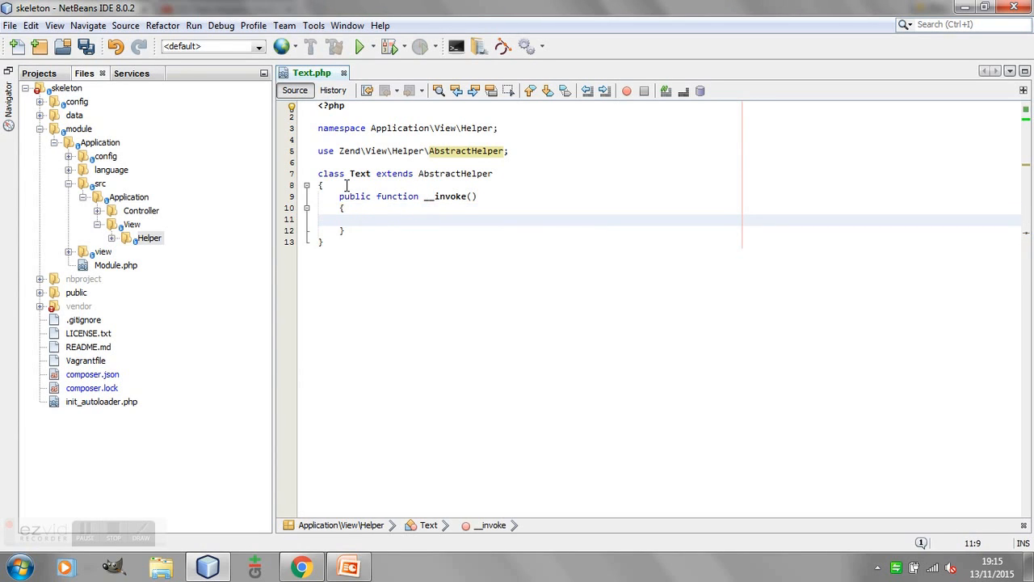
{"action": "type", "text": "return"}
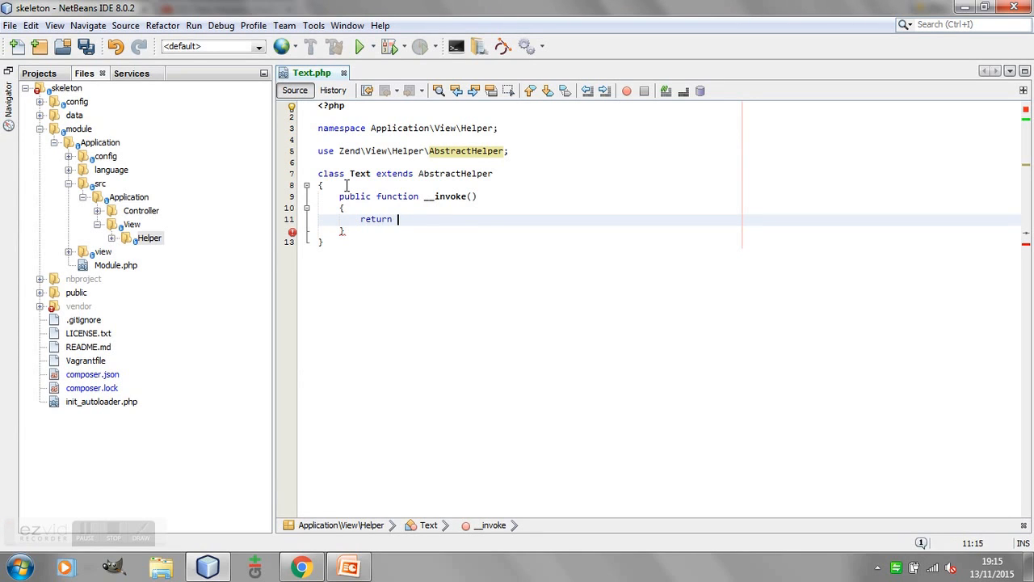
{"action": "type", "text": "''"}
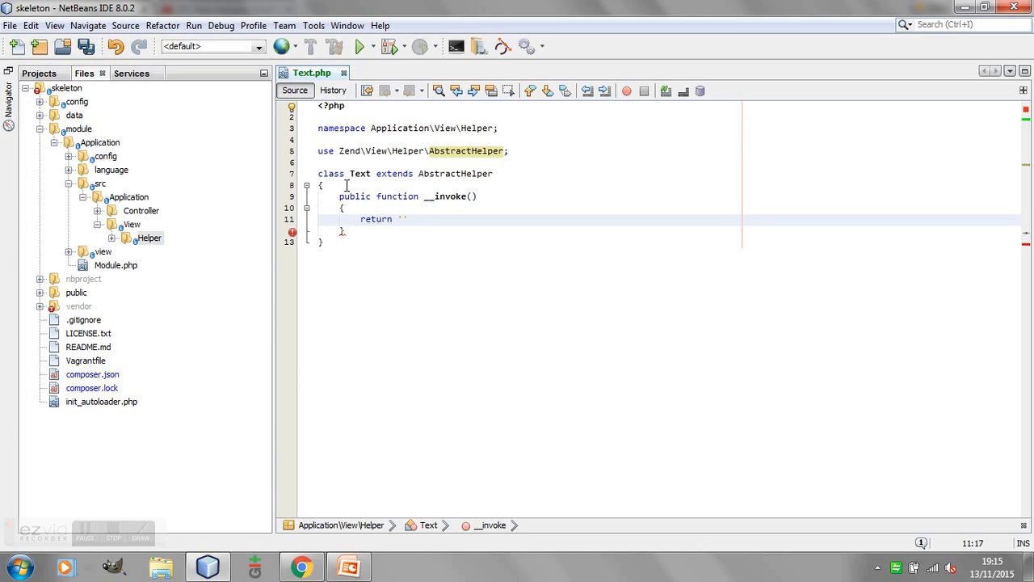
{"action": "left_click", "coordinate": [403, 219]}
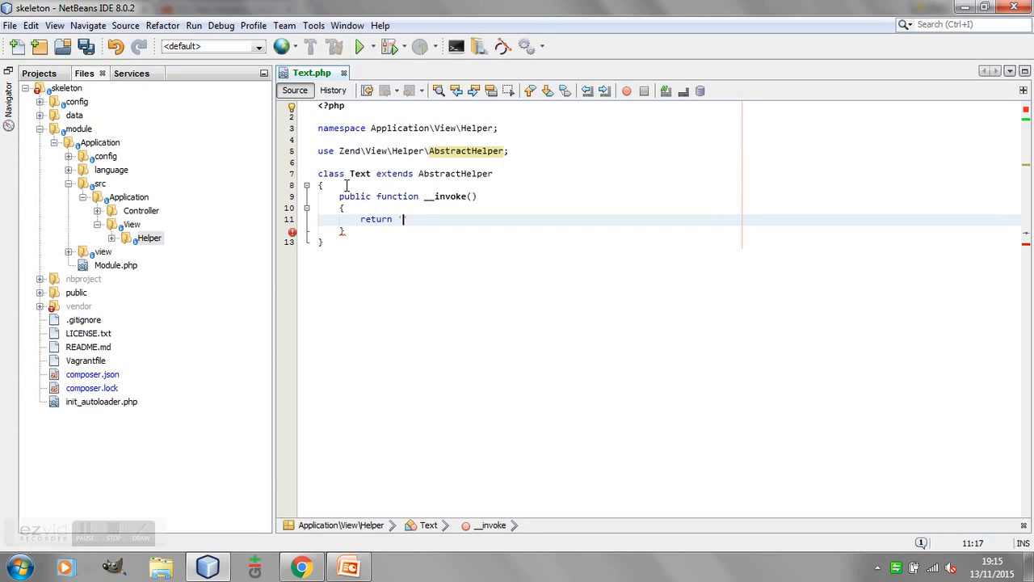
{"action": "type", "text": "'"}
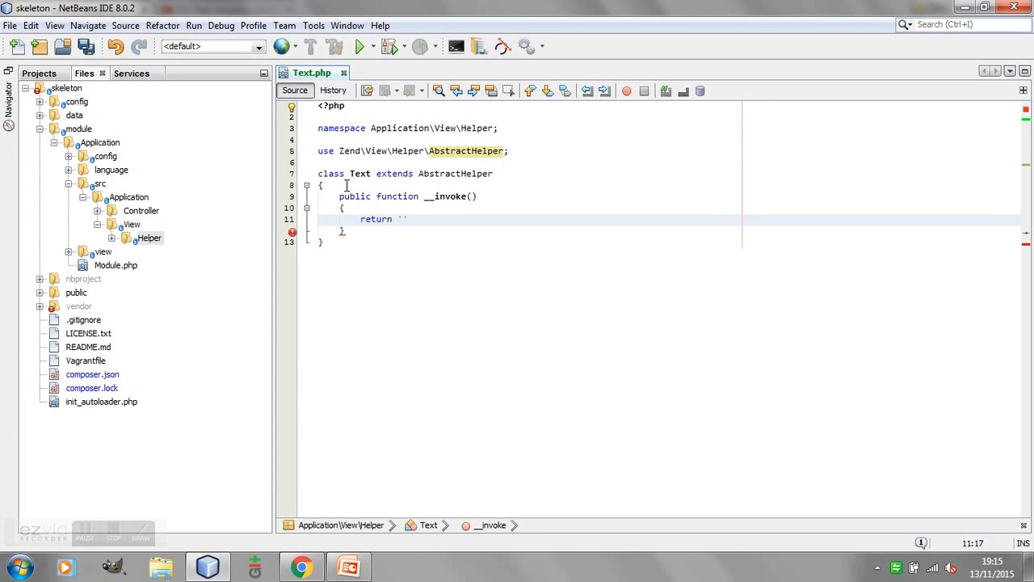
{"action": "type", "text": "some te"}
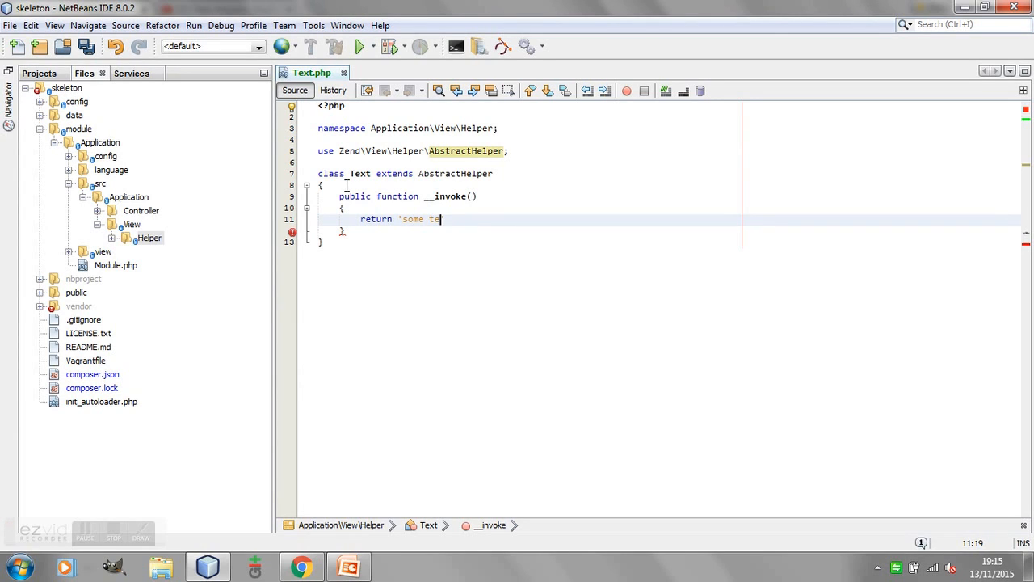
{"action": "type", "text": "xt'"}
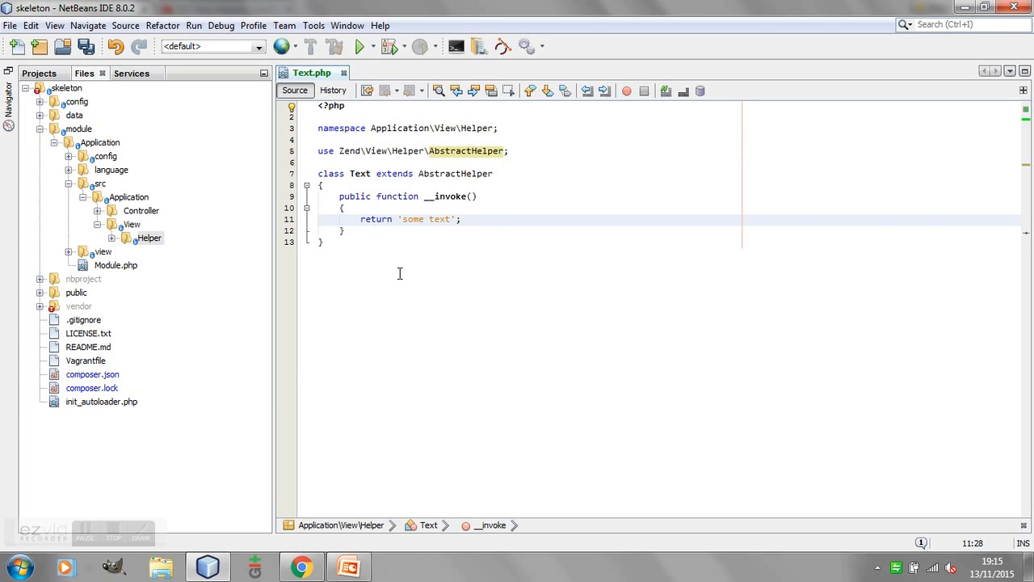
{"action": "key", "text": "ctrl+s"}
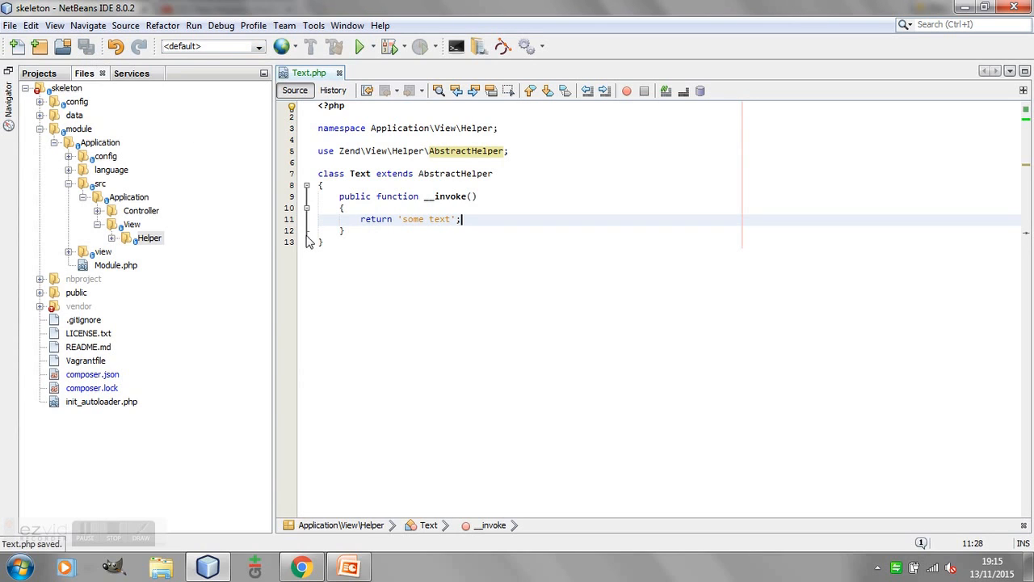
{"action": "mouse_move", "coordinate": [124, 260]}
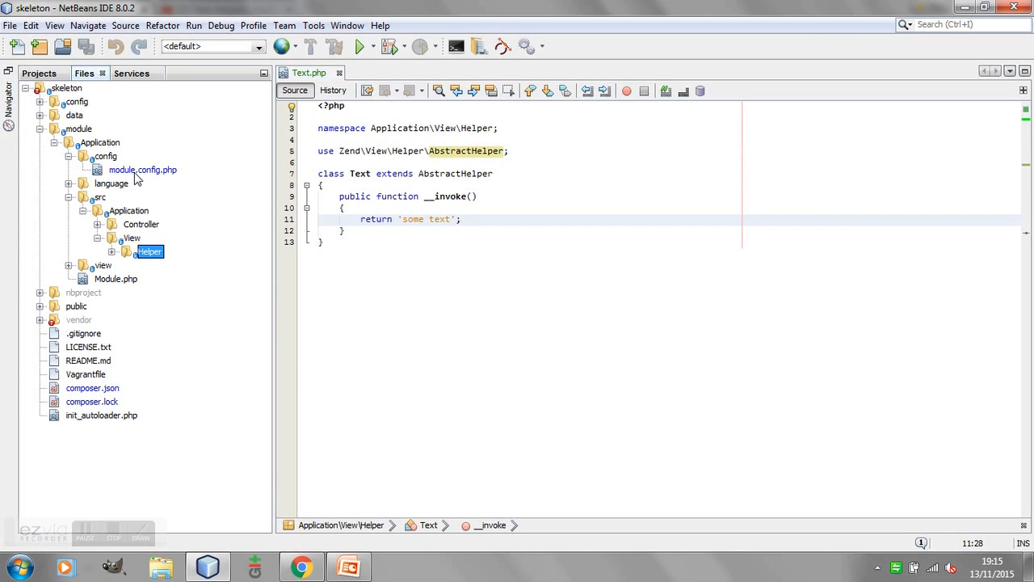
Step: Open module.config.php and add a 'view_helpers' array containing 'invokables'
{"action": "double_click", "coordinate": [143, 169]}
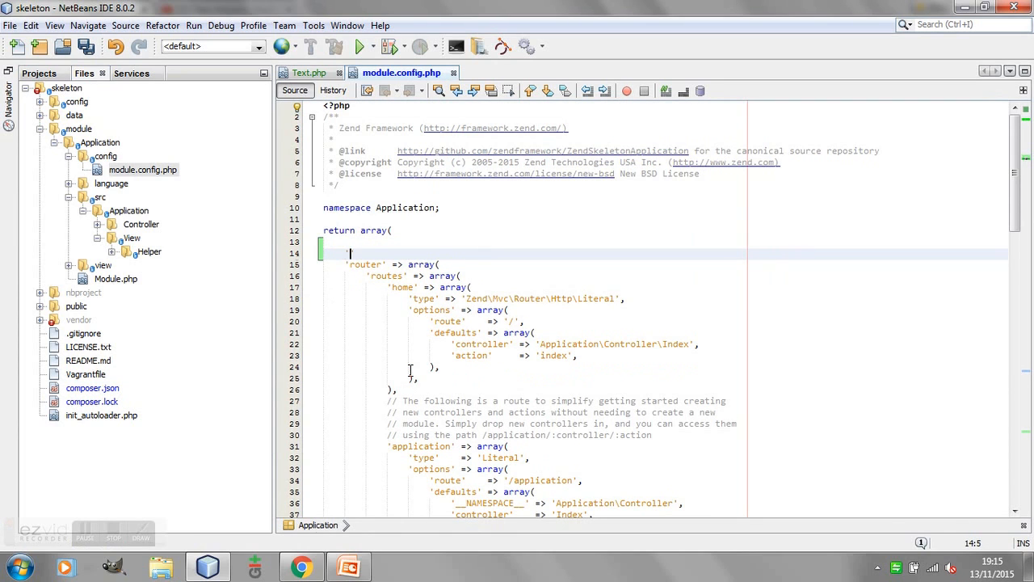
{"action": "type", "text": "'vie"}
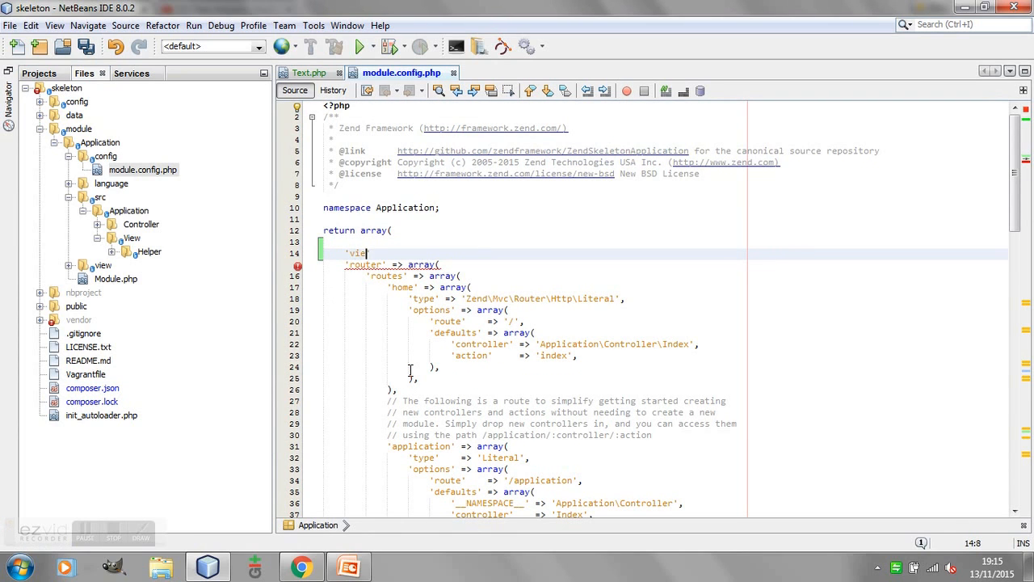
{"action": "type", "text": "w_helpers' => array("}
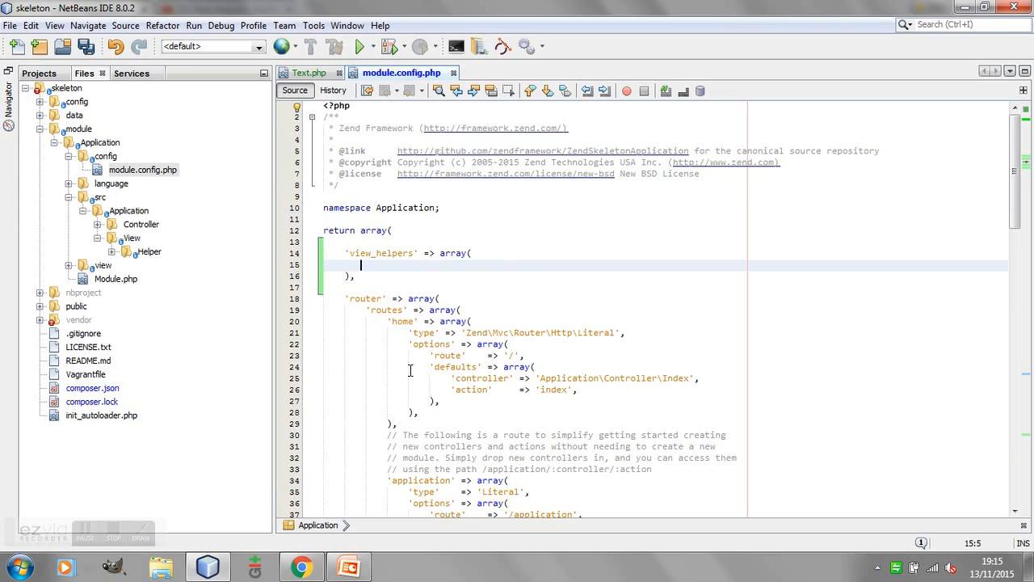
{"action": "type", "text": "'invok"}
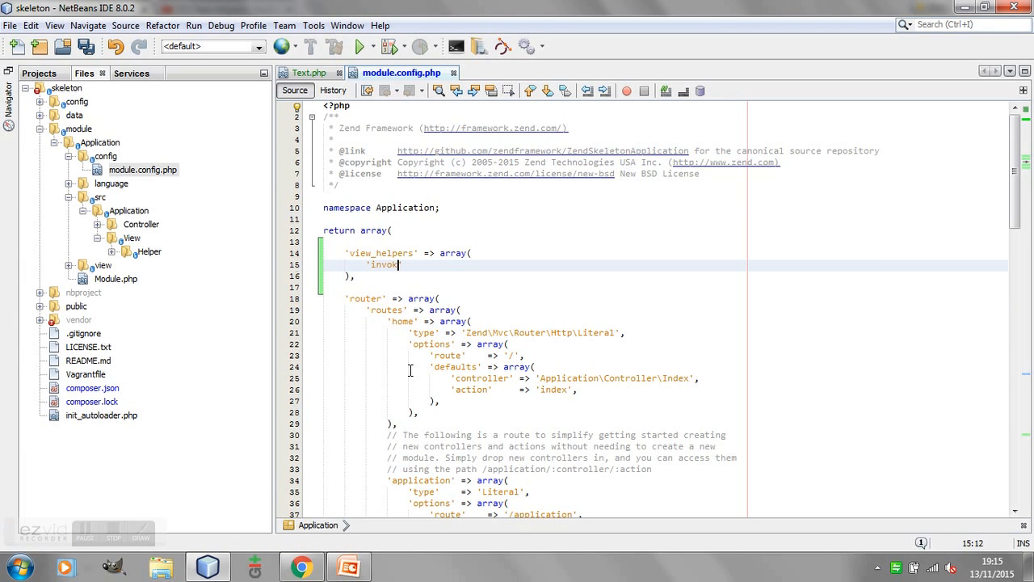
{"action": "type", "text": "ales"}
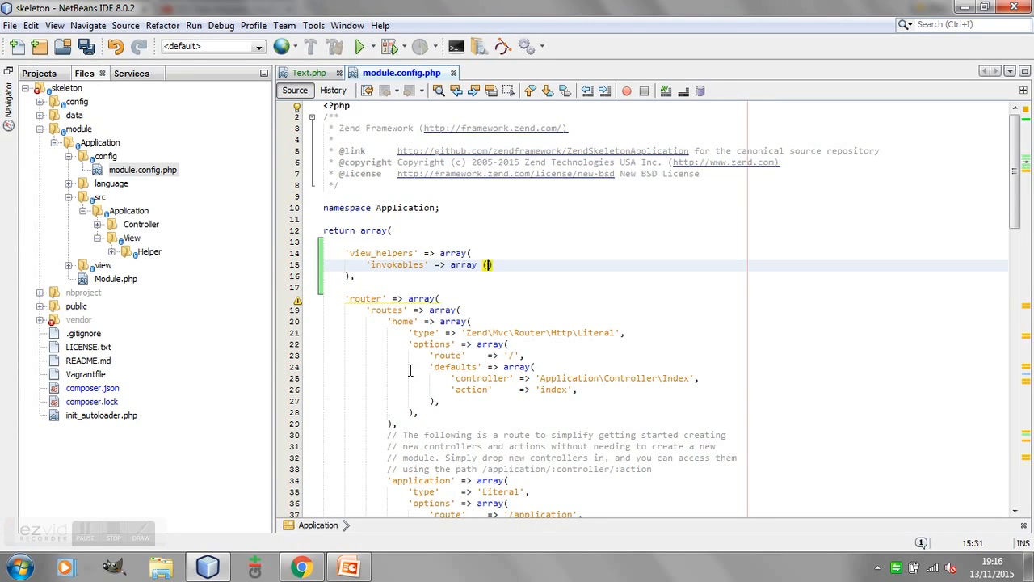
Step: Map the invokable 'text' to 'Application\View\Helper\Text'
{"action": "key", "text": "Enter"}
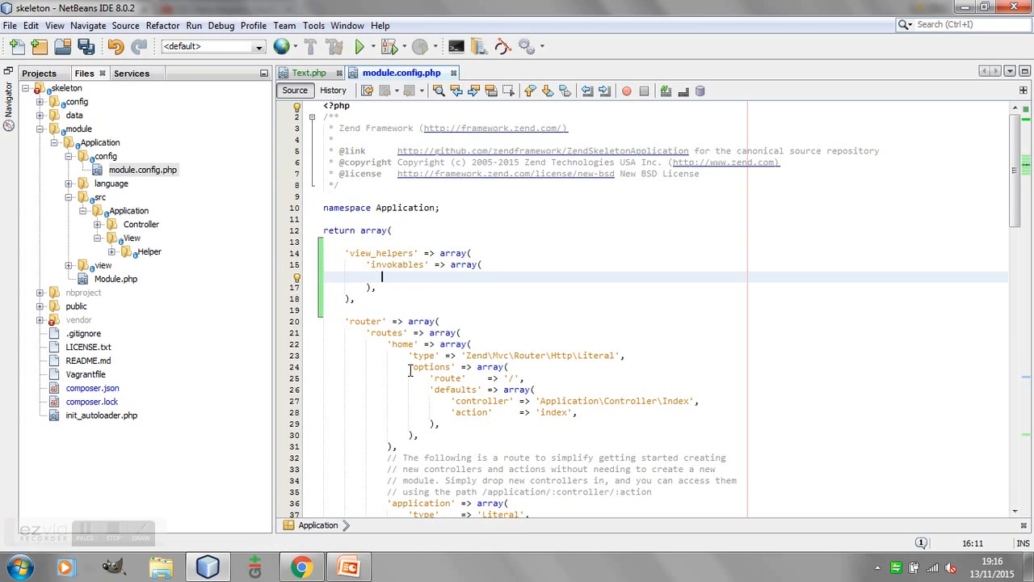
{"action": "type", "text": "'text' =>"}
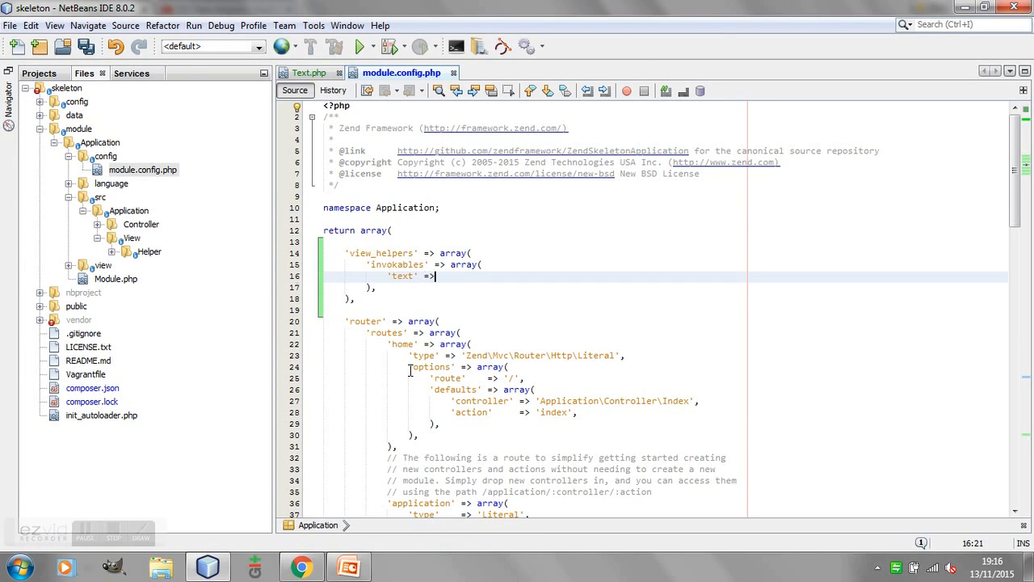
{"action": "type", "text": "''"}
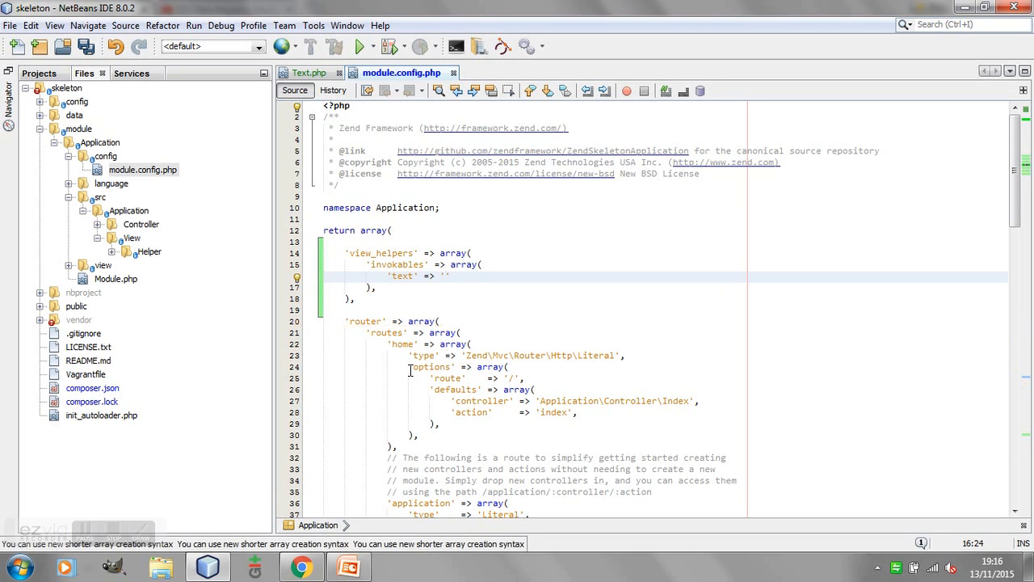
{"action": "type", "text": "Application\\View\\"}
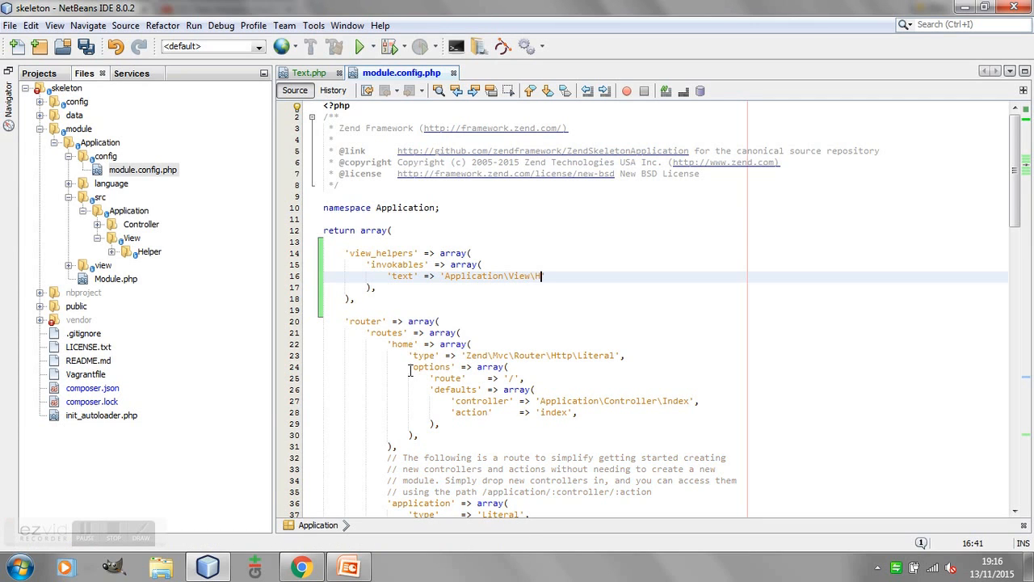
{"action": "type", "text": "elper\\T"}
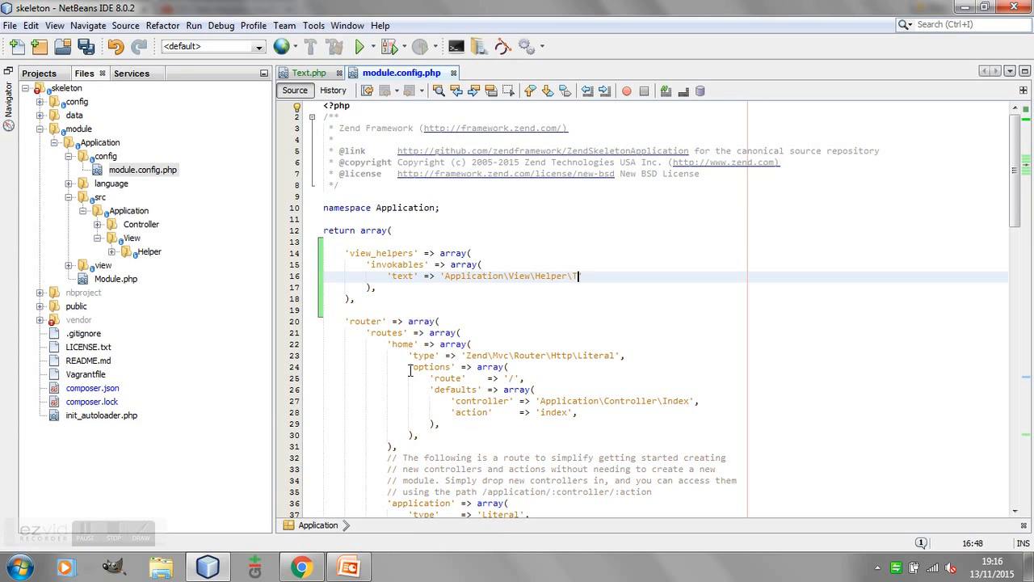
{"action": "type", "text": "ext',"}
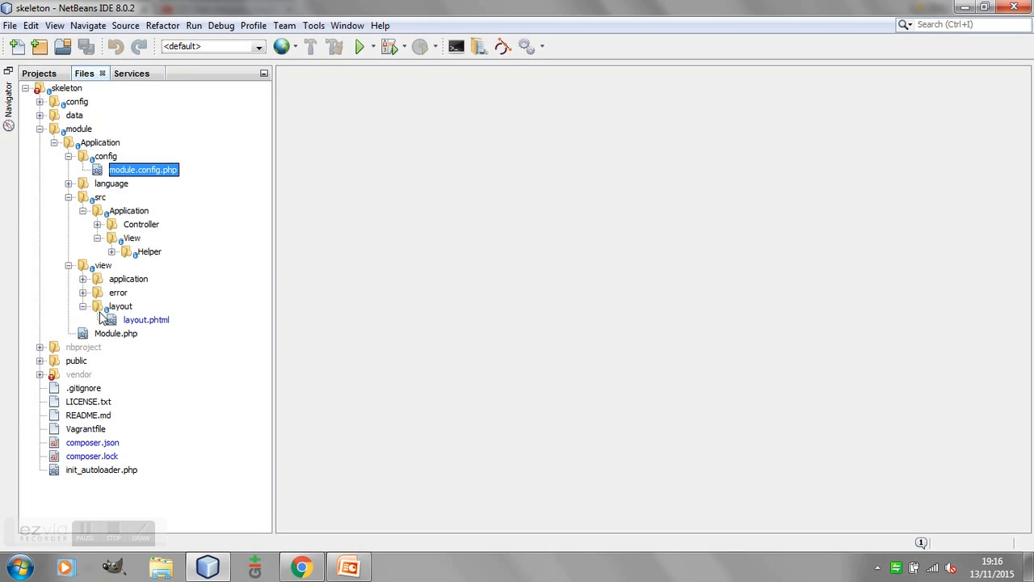
Step: Open layout.phtml and add a ul with class 'nav navbar-nav navbar-right' to the navbar
{"action": "double_click", "coordinate": [146, 319]}
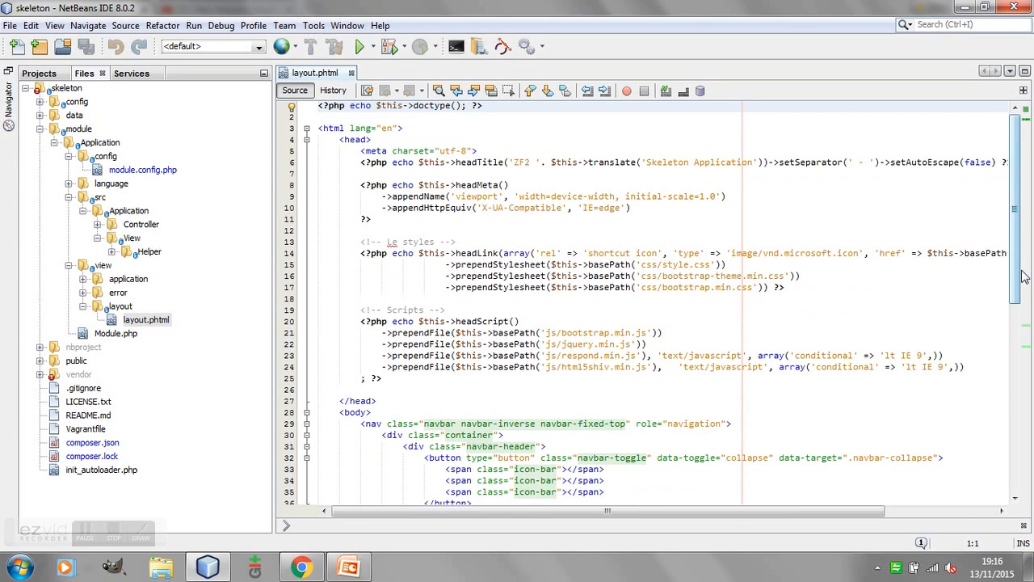
{"action": "scroll", "scroll_direction": "down", "scroll_amount": 3}
{"action": "type", "text": "<ul>"}
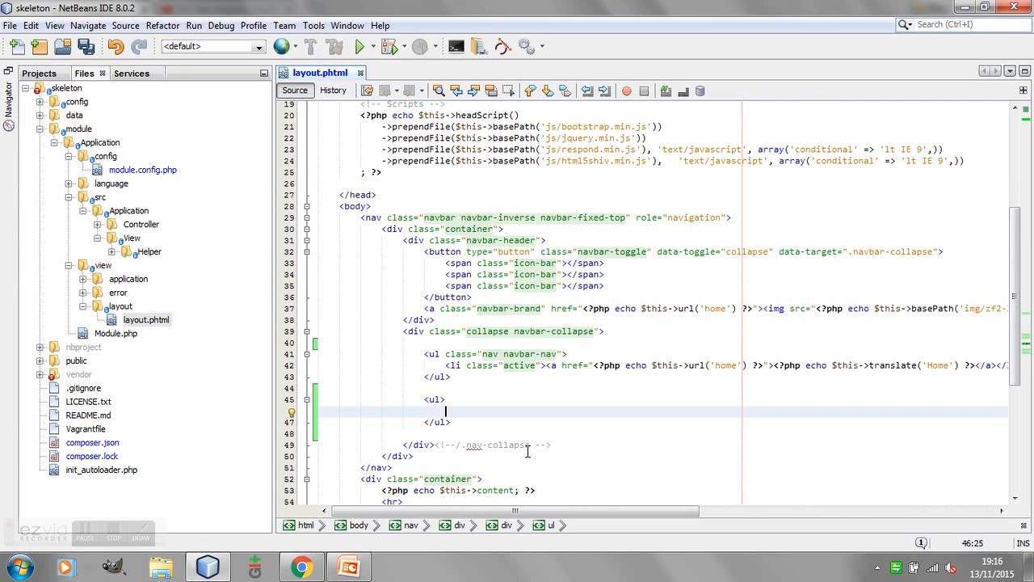
{"action": "type", "text": "<li></li>"}
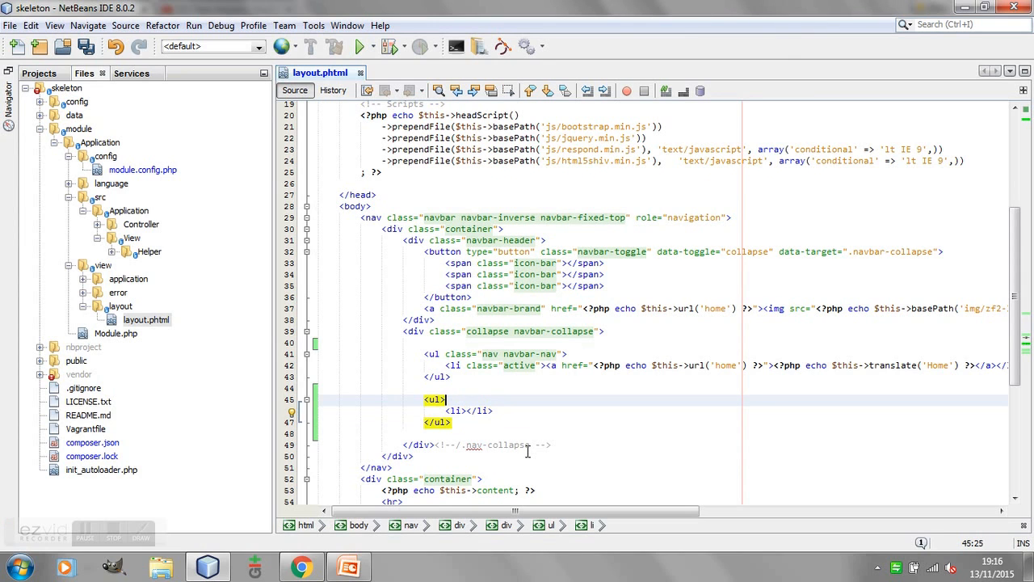
{"action": "type", "text": "class=\"nav"}
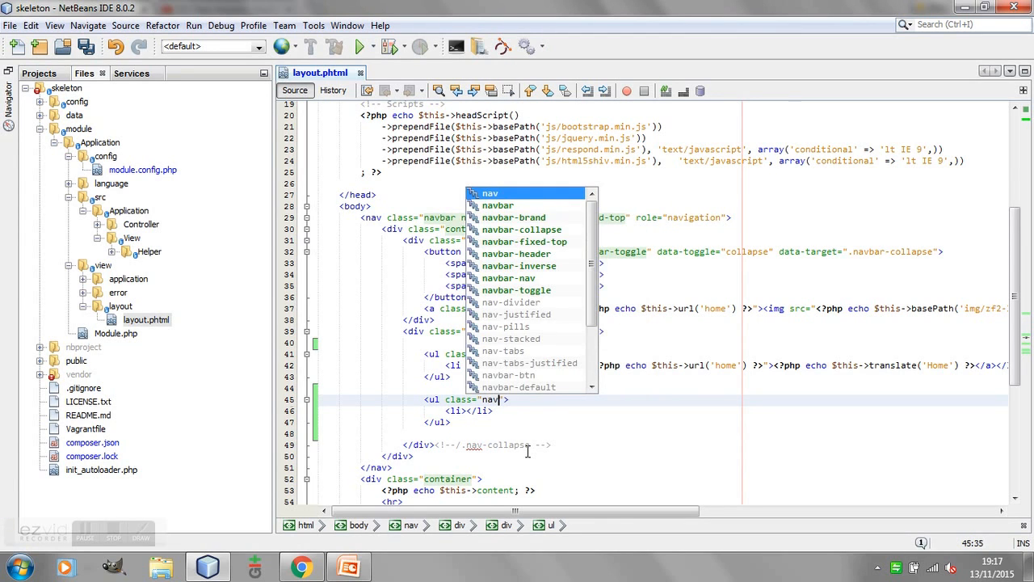
{"action": "type", "text": "nav"}
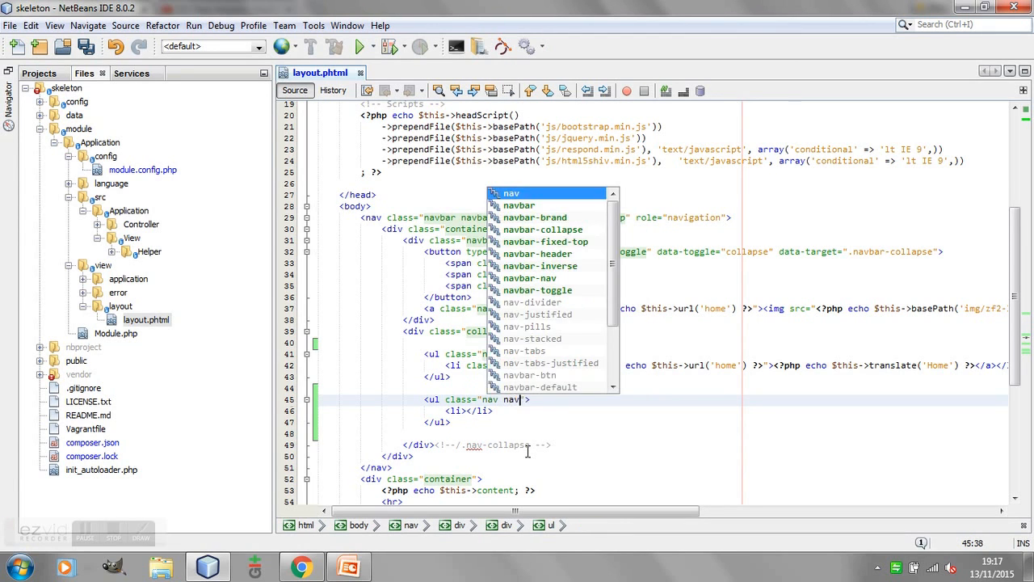
{"action": "type", "text": "bar-"}
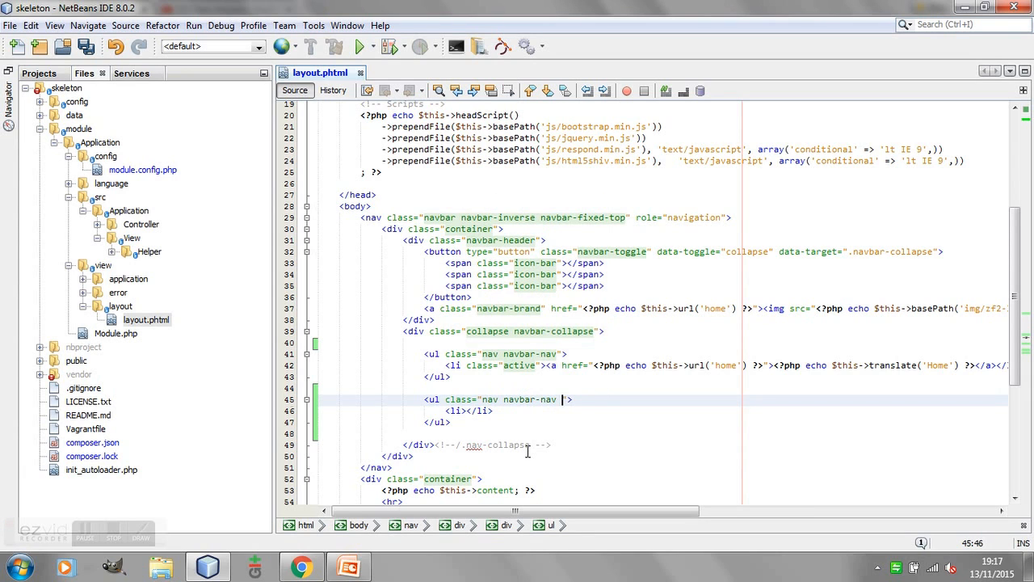
{"action": "type", "text": "nav"}
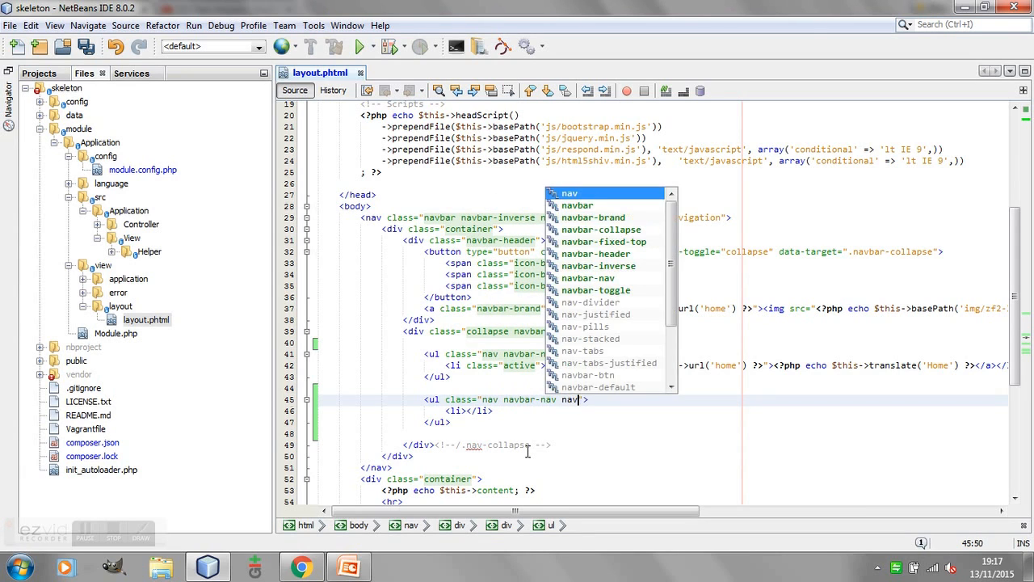
{"action": "type", "text": "navbar-right"}
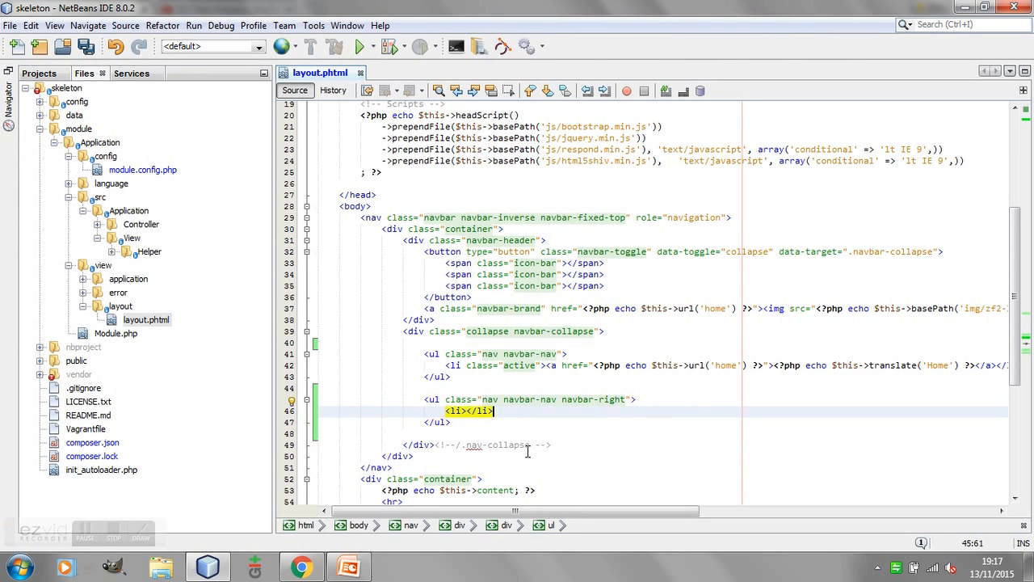
Step: Add a list item link echoing $this->text() and save the layout
{"action": "type", "text": "<"}
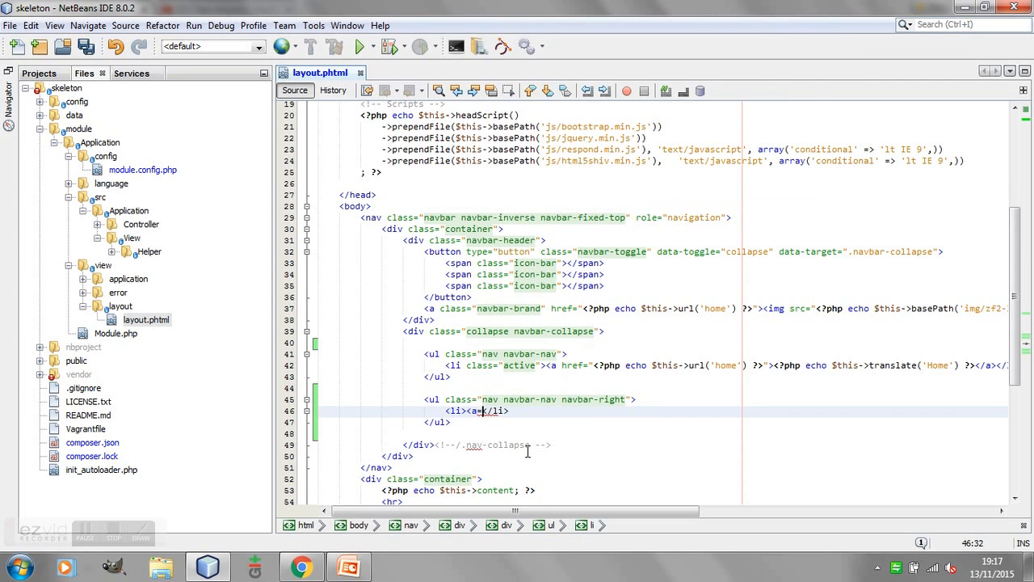
{"action": "type", "text": "href=\"#\"><?php echo $</a>"}
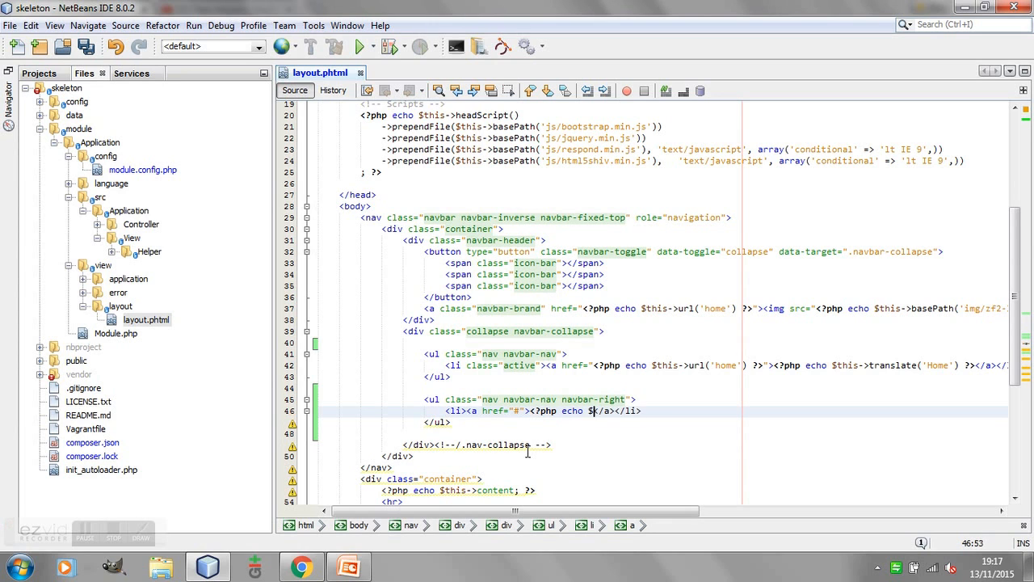
{"action": "type", "text": "this->text();?>"}
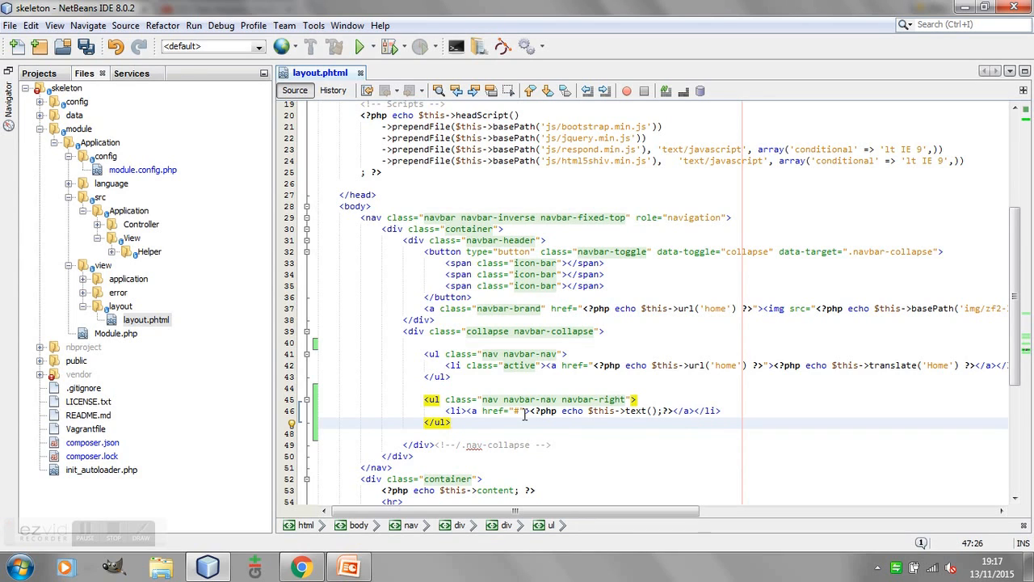
{"action": "left_click", "coordinate": [637, 399]}
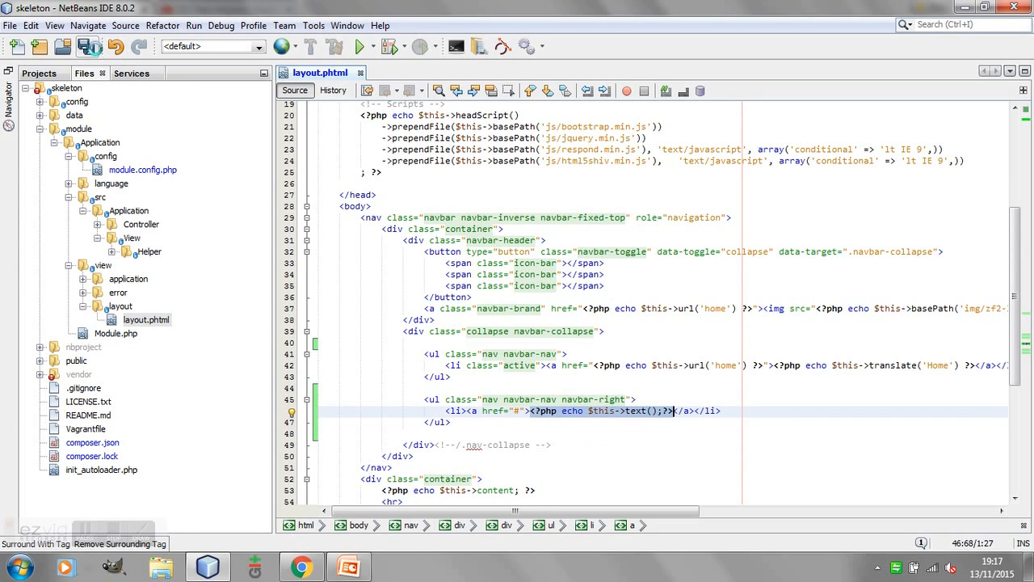
{"action": "left_click", "coordinate": [301, 565]}
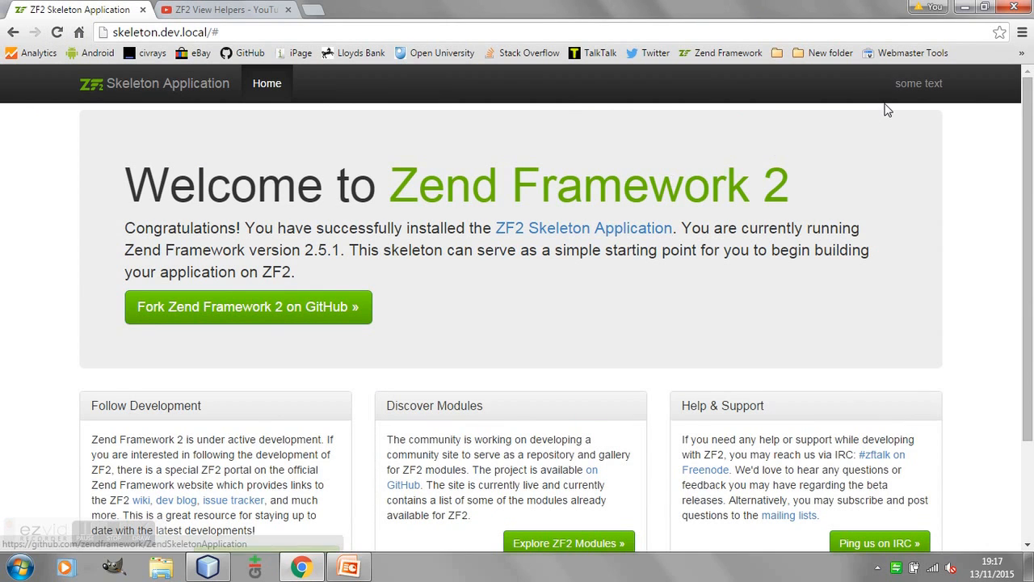
{"action": "mouse_move", "coordinate": [919, 89]}
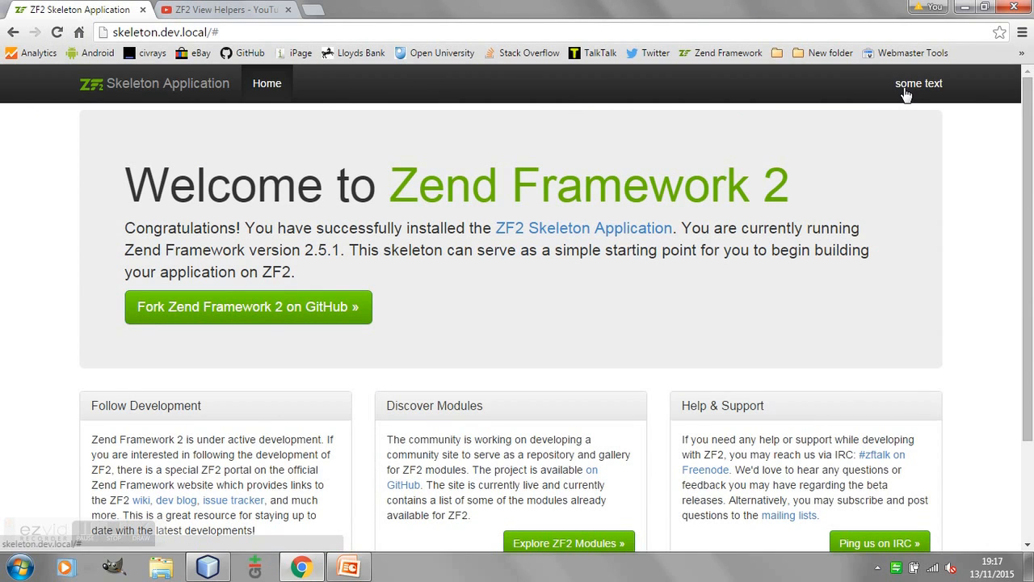
{"action": "mouse_move", "coordinate": [622, 267]}
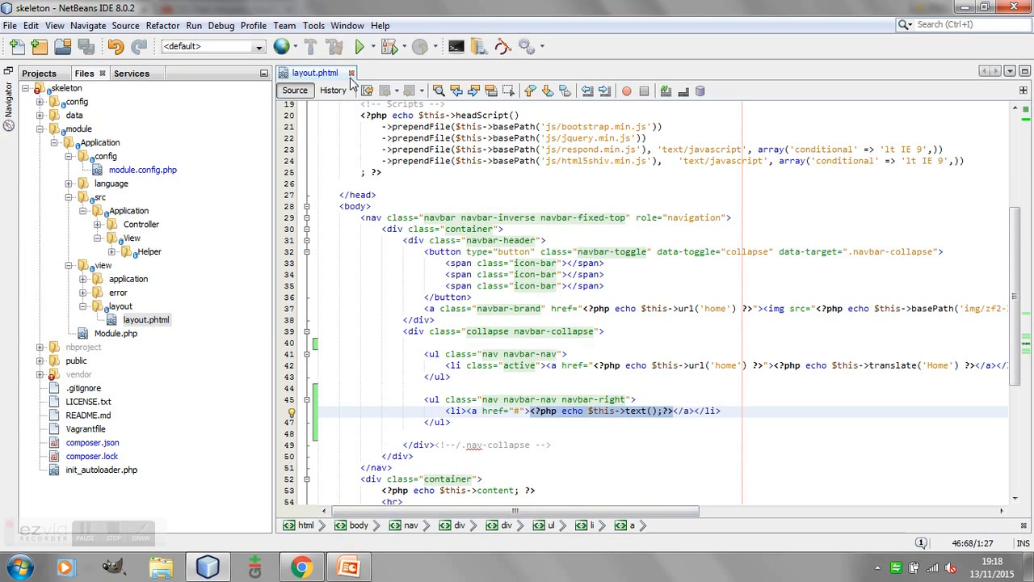
Step: Change the helper's return string to 'some other text' and reload the Chrome page
{"action": "left_click", "coordinate": [351, 73]}
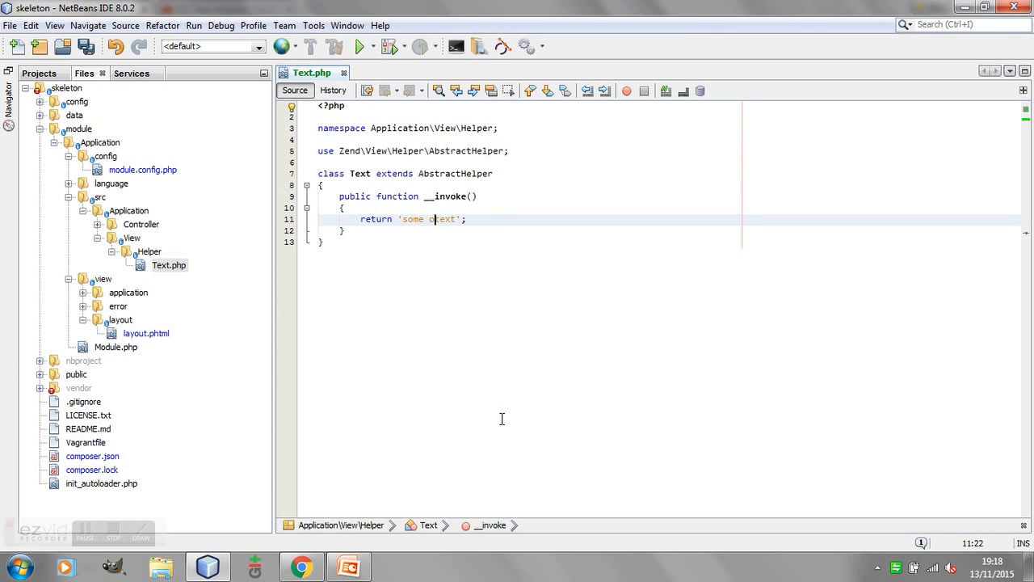
{"action": "type", "text": "other"}
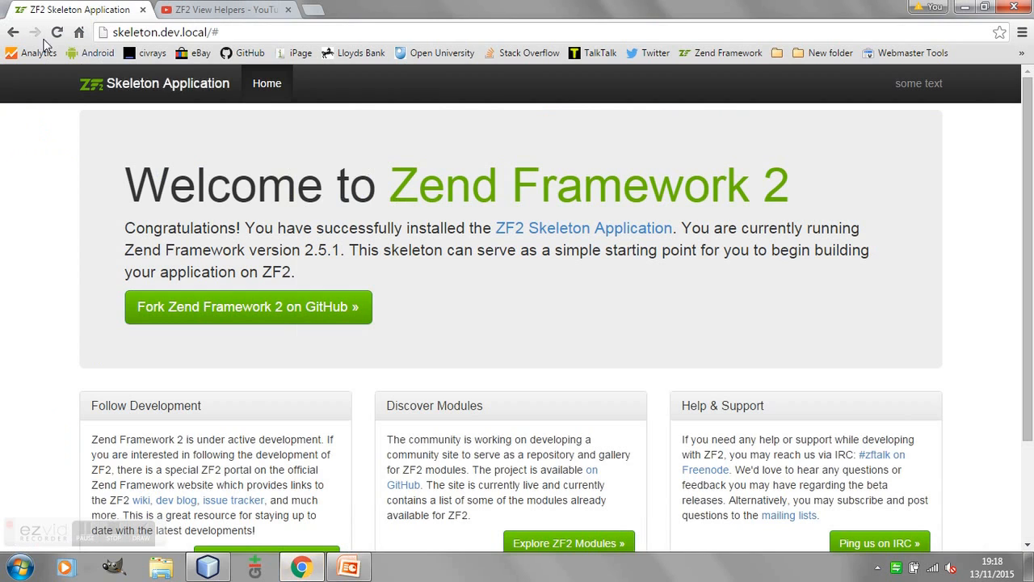
{"action": "left_click", "coordinate": [52, 33]}
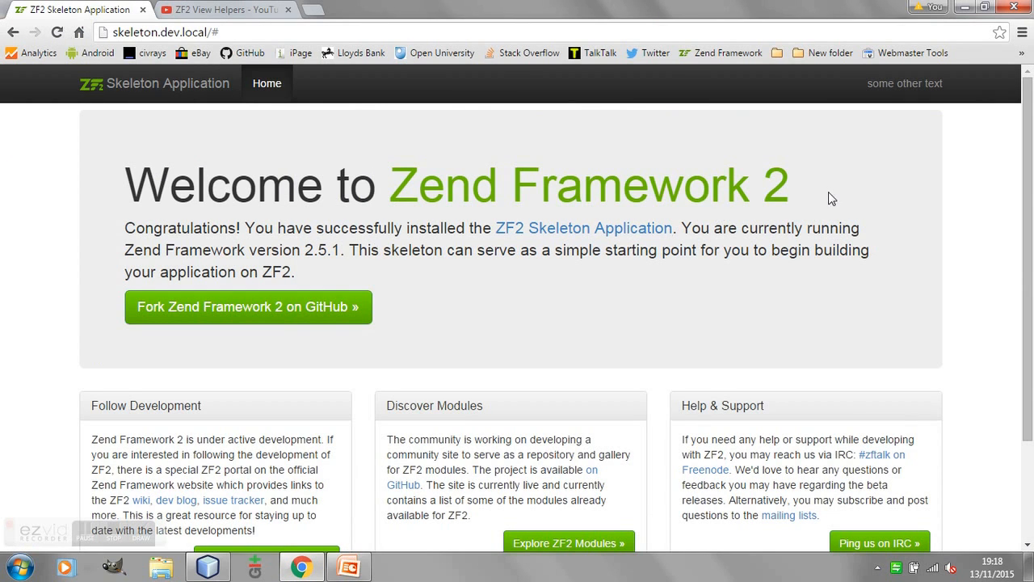
{"action": "mouse_move", "coordinate": [898, 95]}
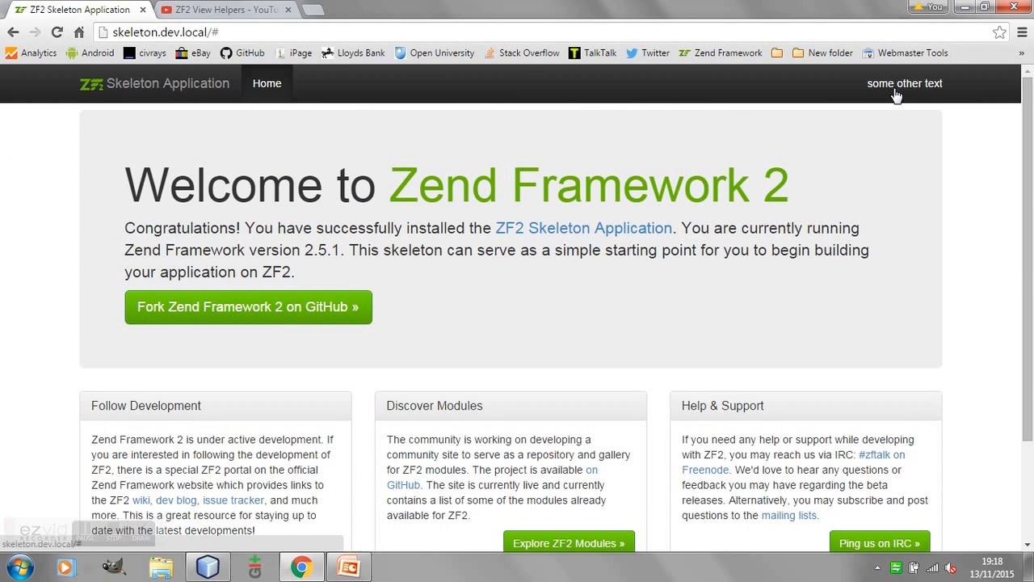